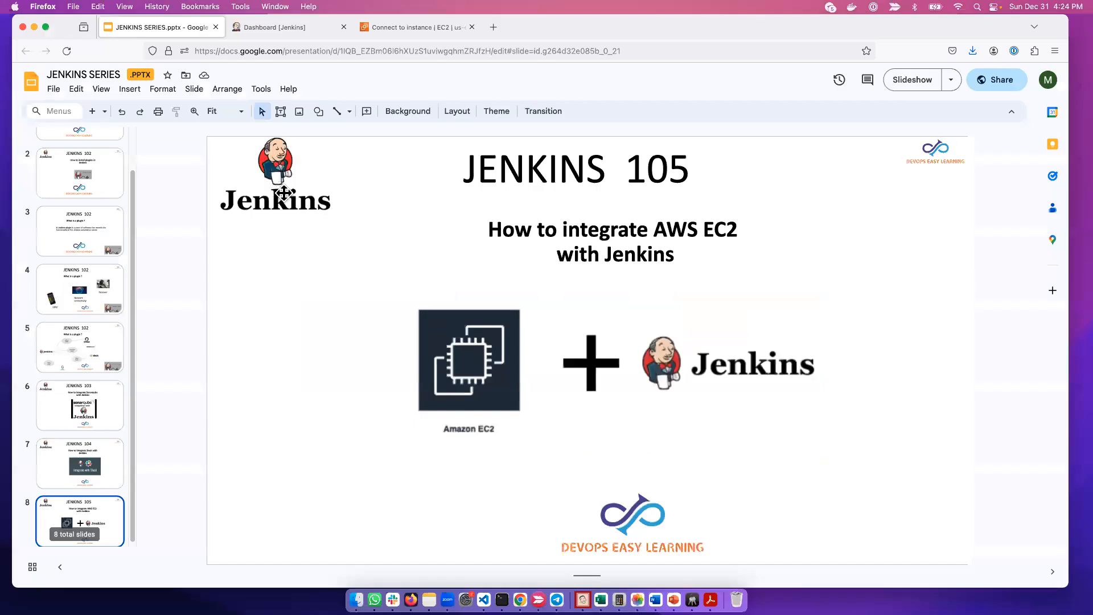
mouse_move(30, 415)
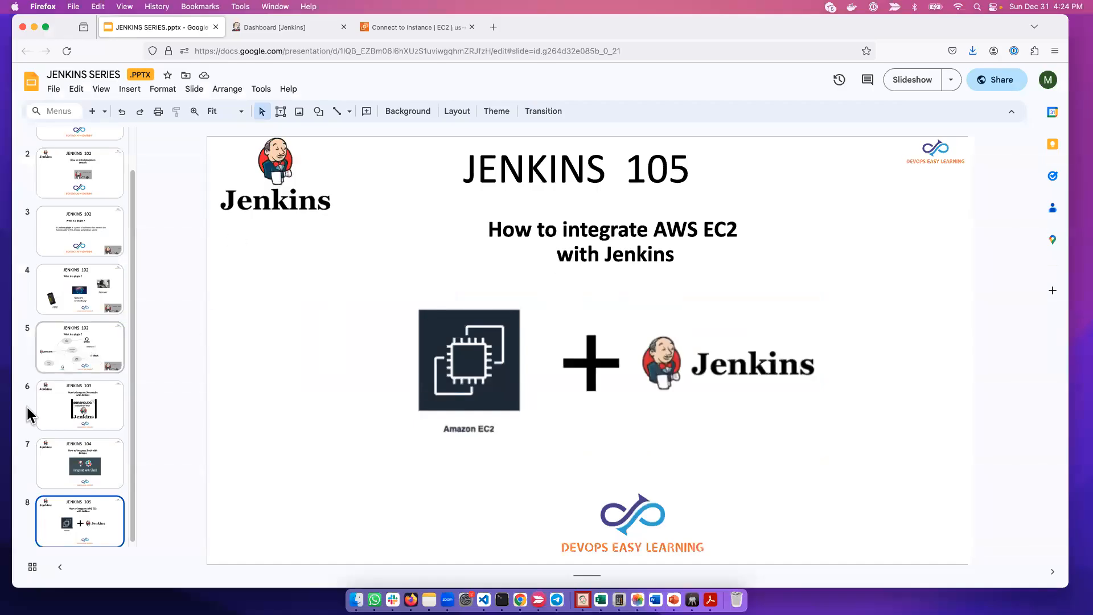
View the JENKINS 104 Slack integration slide, then switch to the Jenkins dashboard tab.
left_click(80, 463)
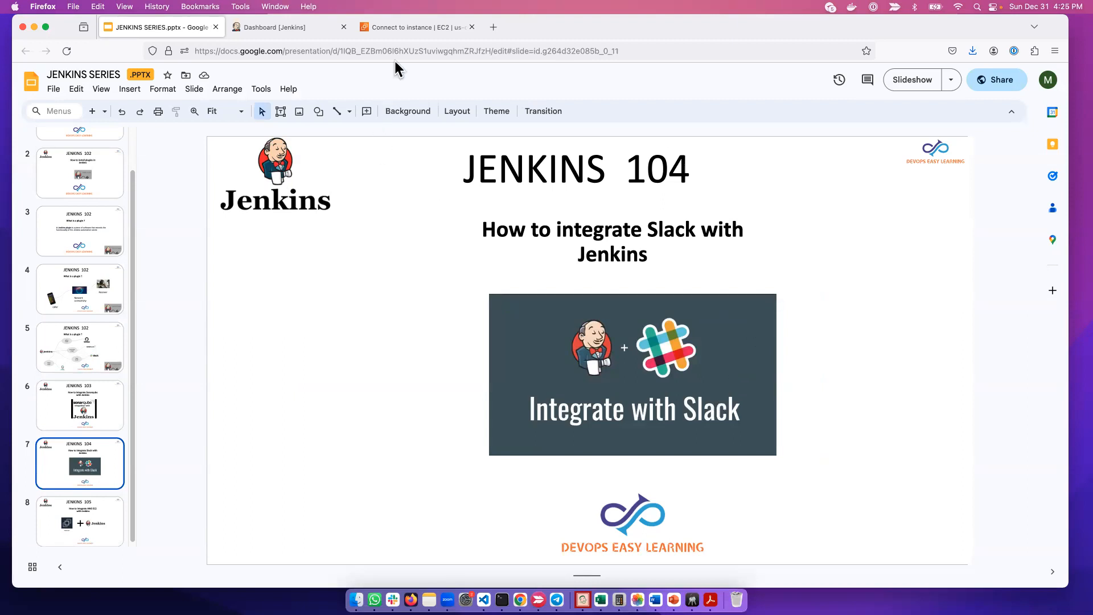
left_click(286, 27)
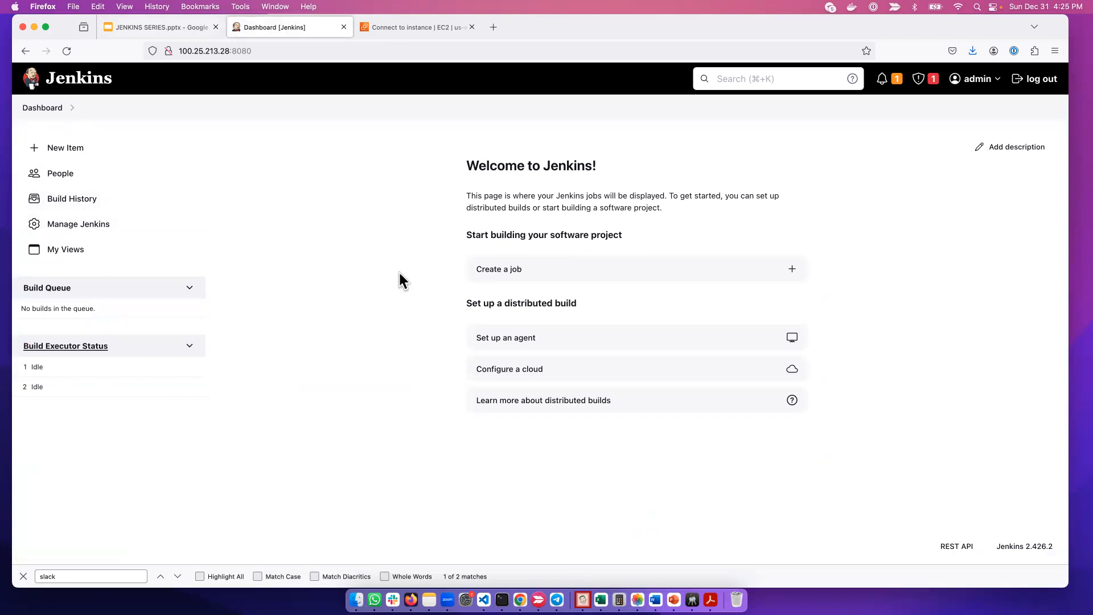
mouse_move(408, 277)
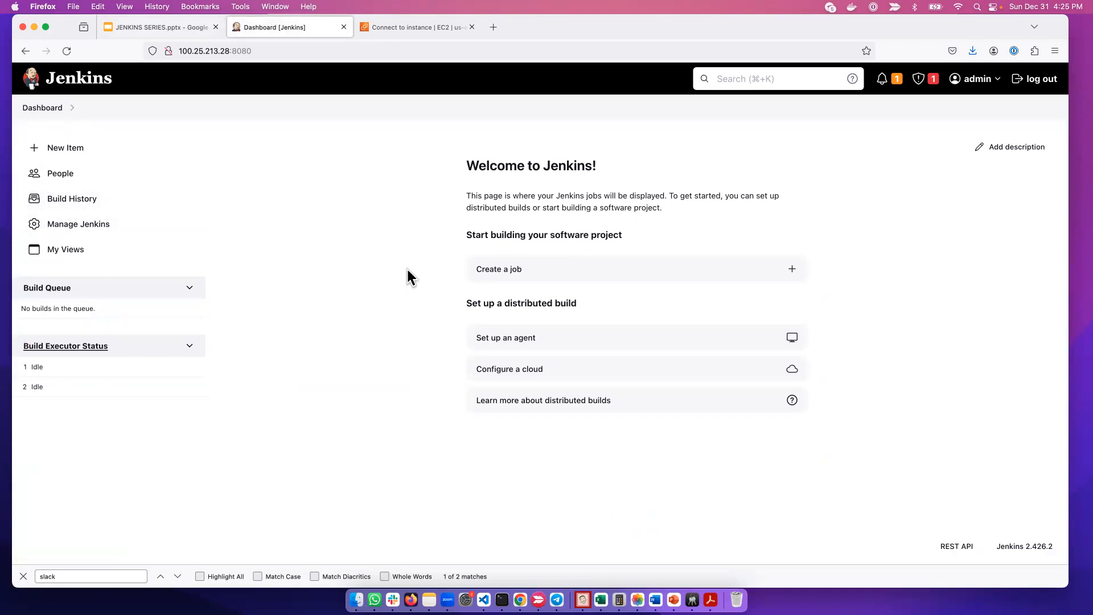
Open Manage Jenkins > System and search the page for Slack settings, finding none.
left_click(78, 224)
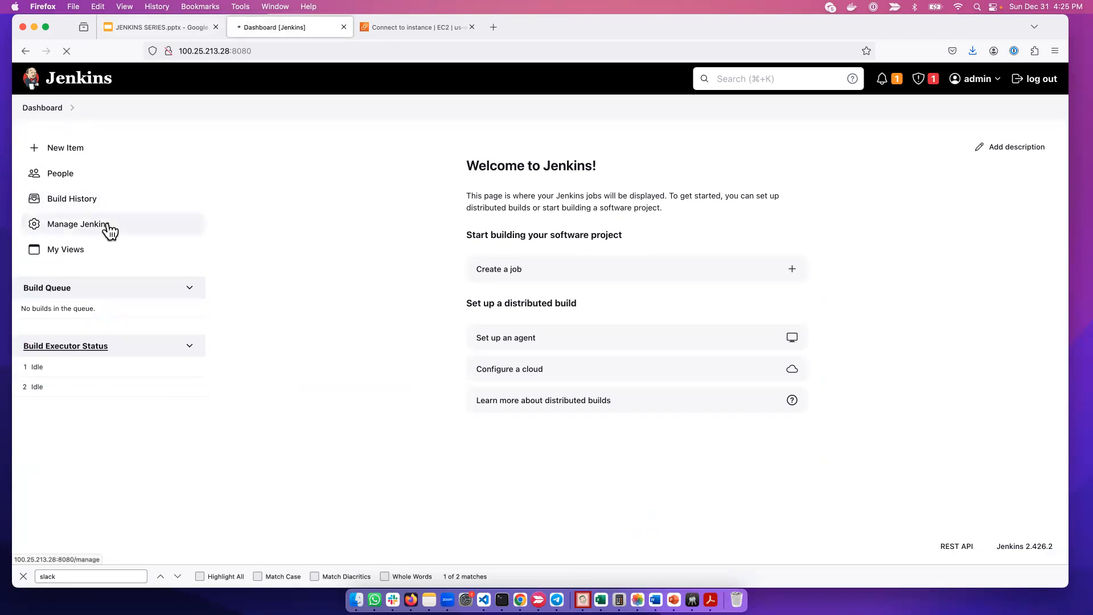
left_click(78, 224)
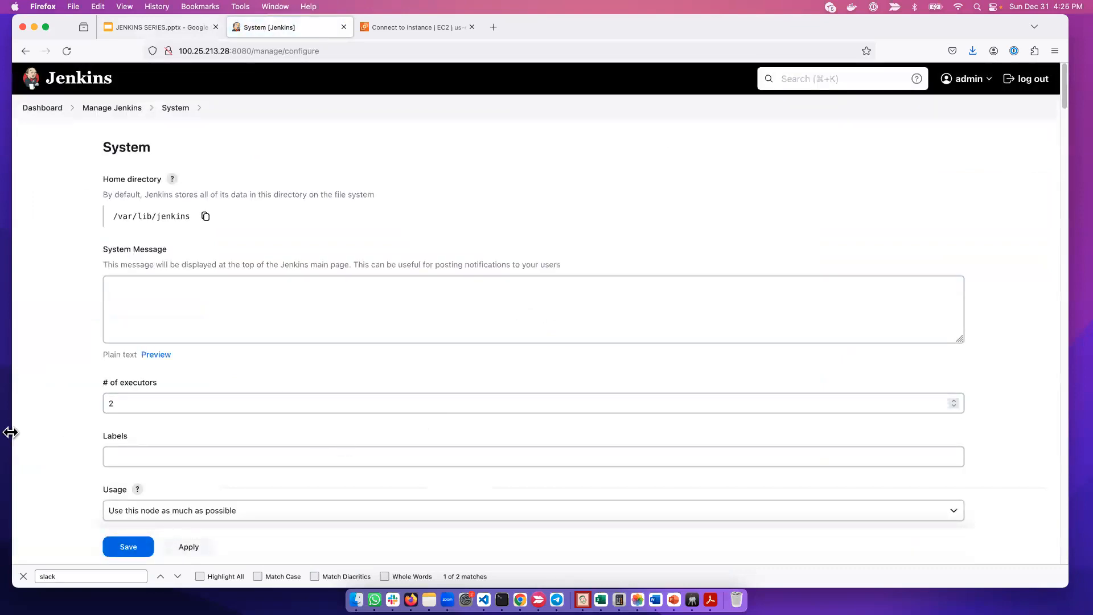
left_click(90, 576)
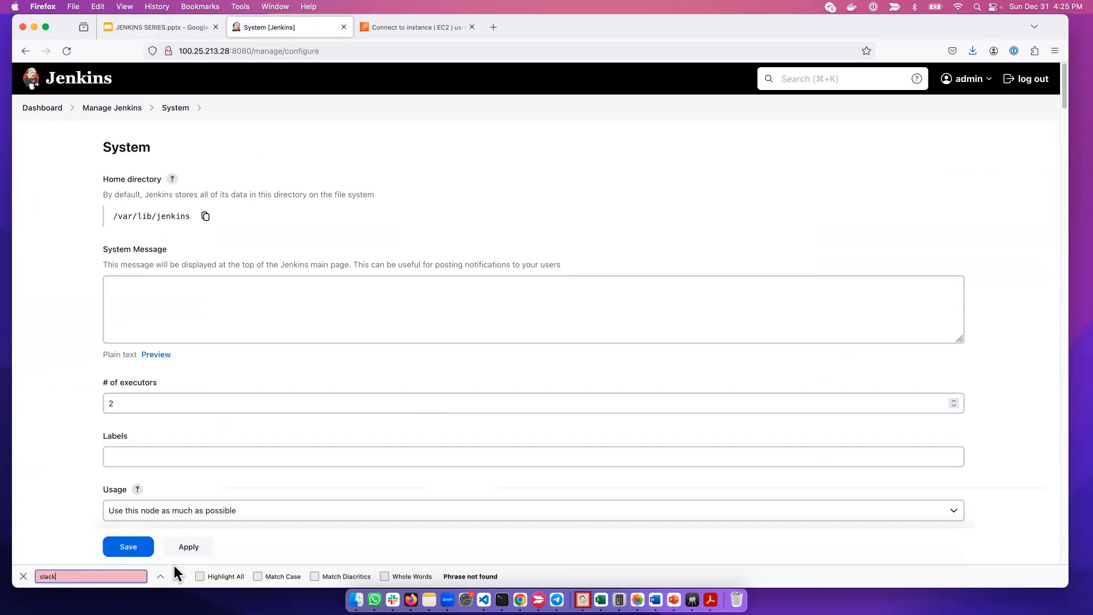
scroll("down", 3)
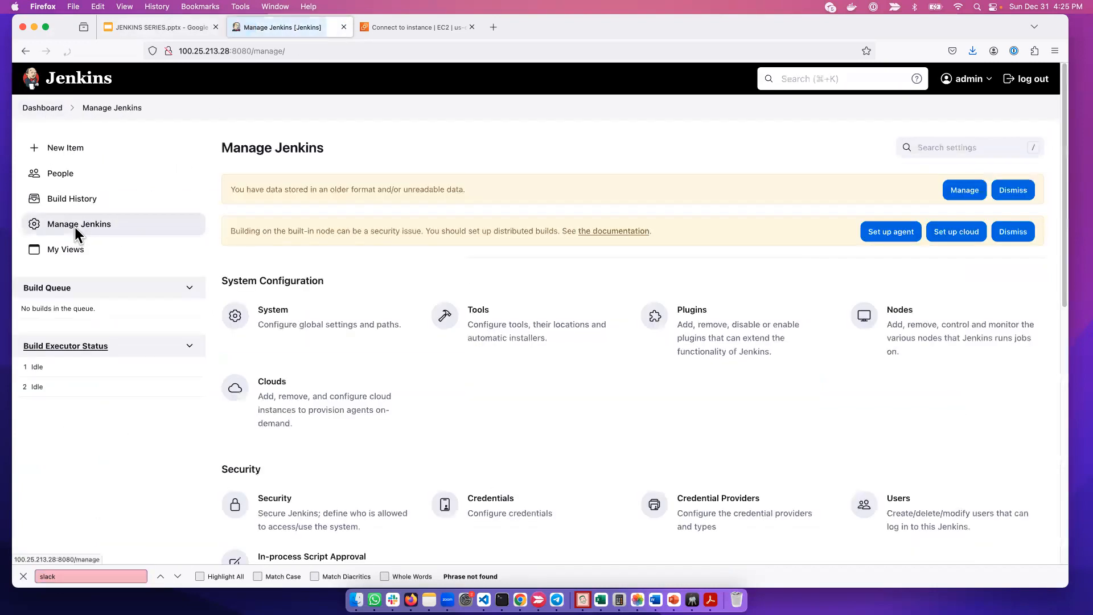
Search Installed plugins for 'slack' in plugin management.
left_click(692, 309)
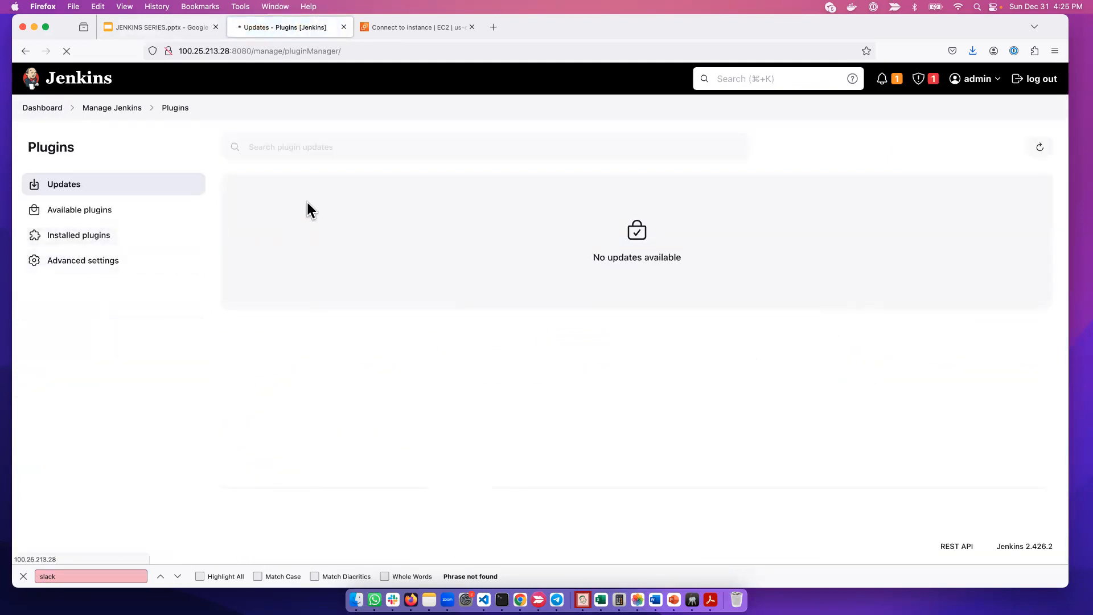
left_click(78, 235)
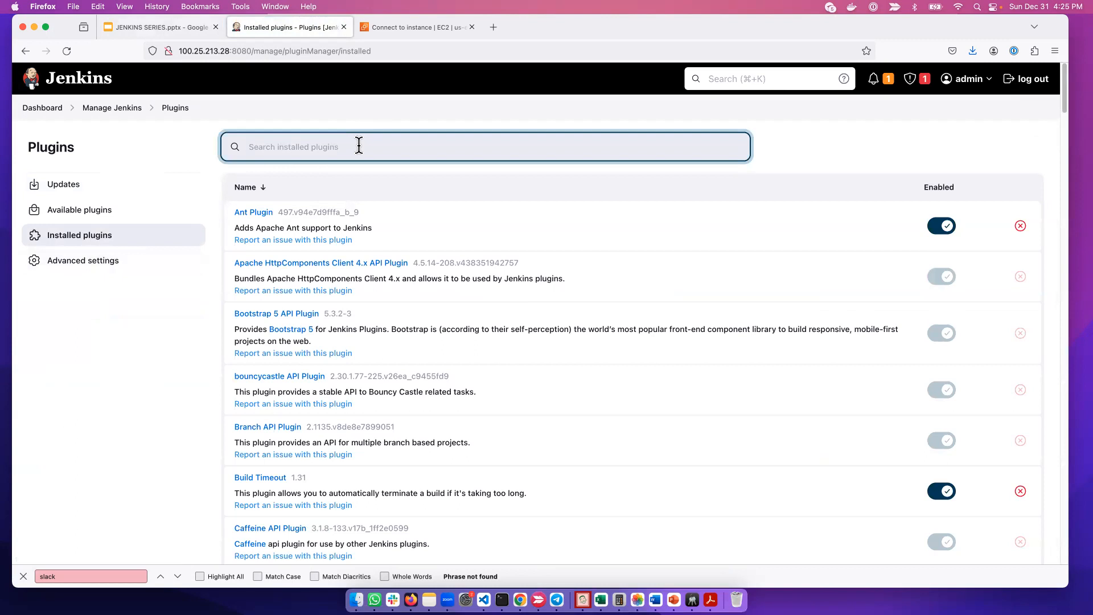
type("slack")
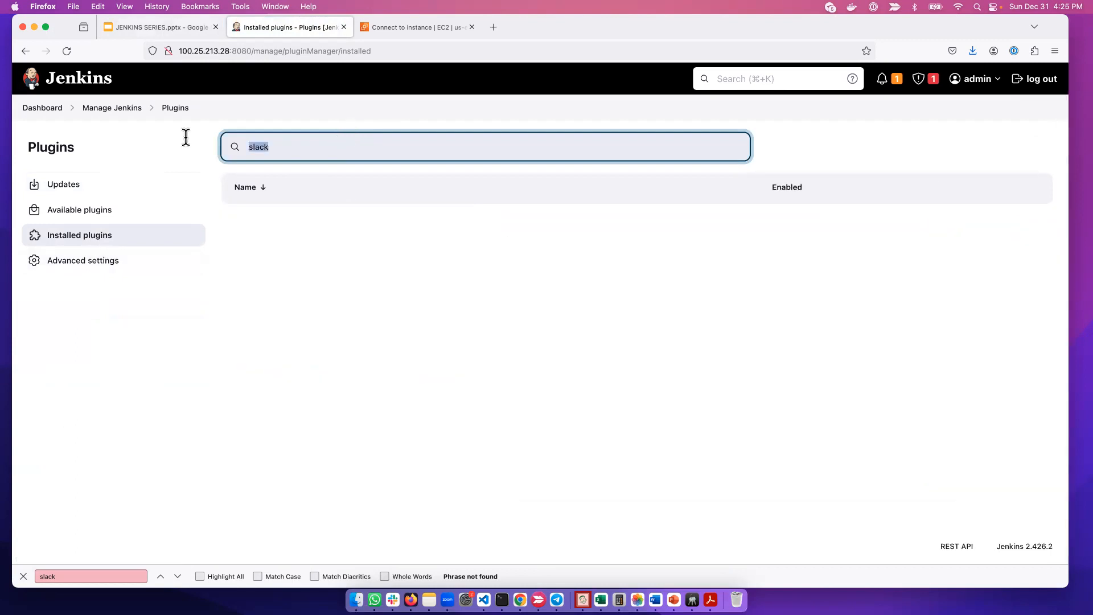
Find Slack Notification under Available plugins, select it and install it.
left_click(79, 210)
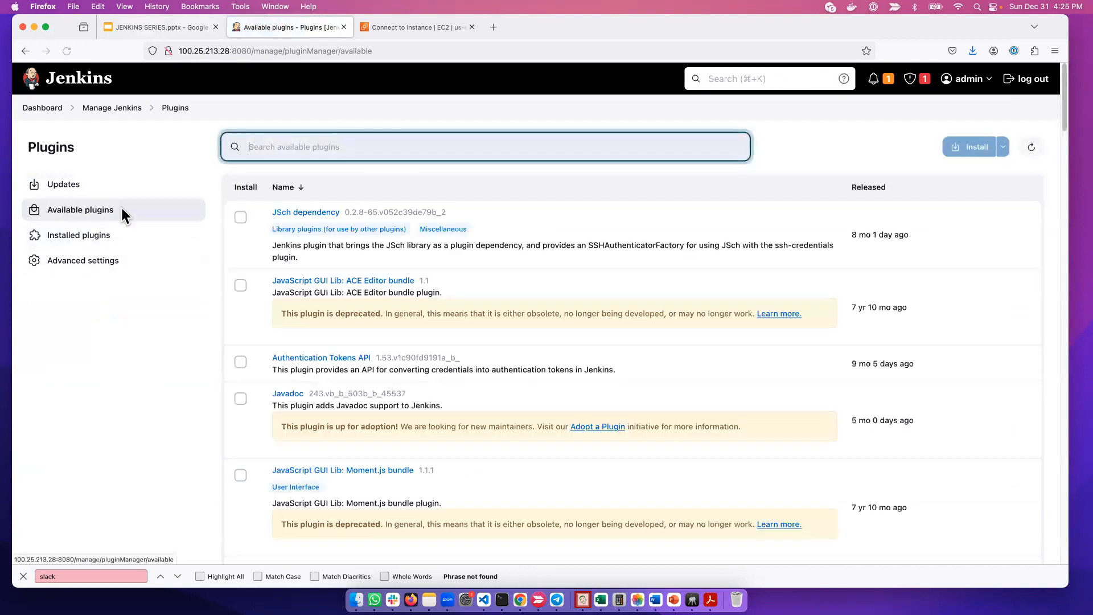
type("slac")
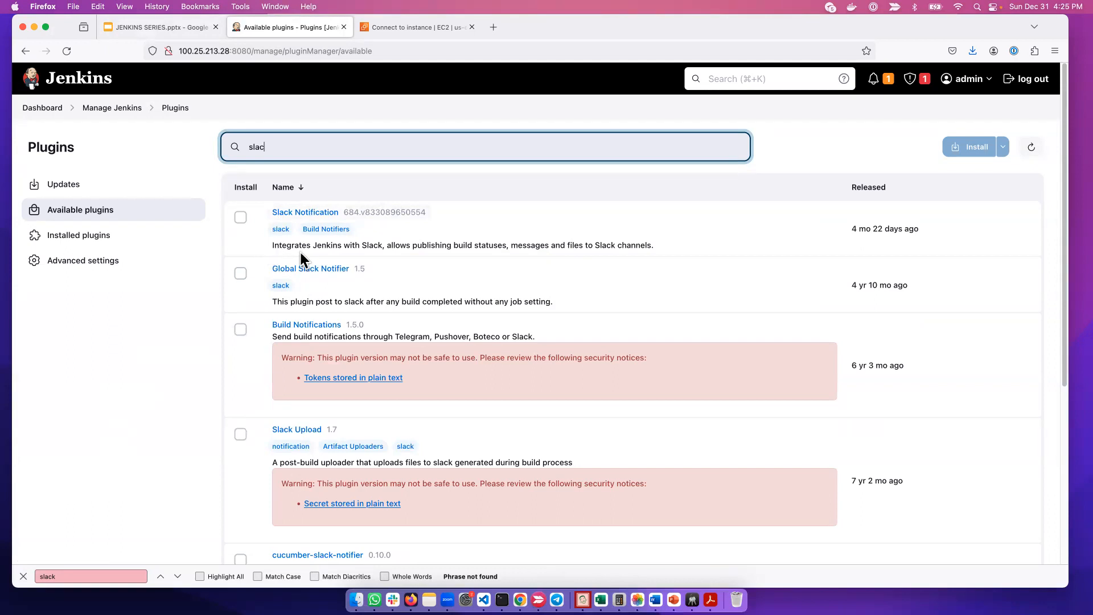
mouse_move(414, 261)
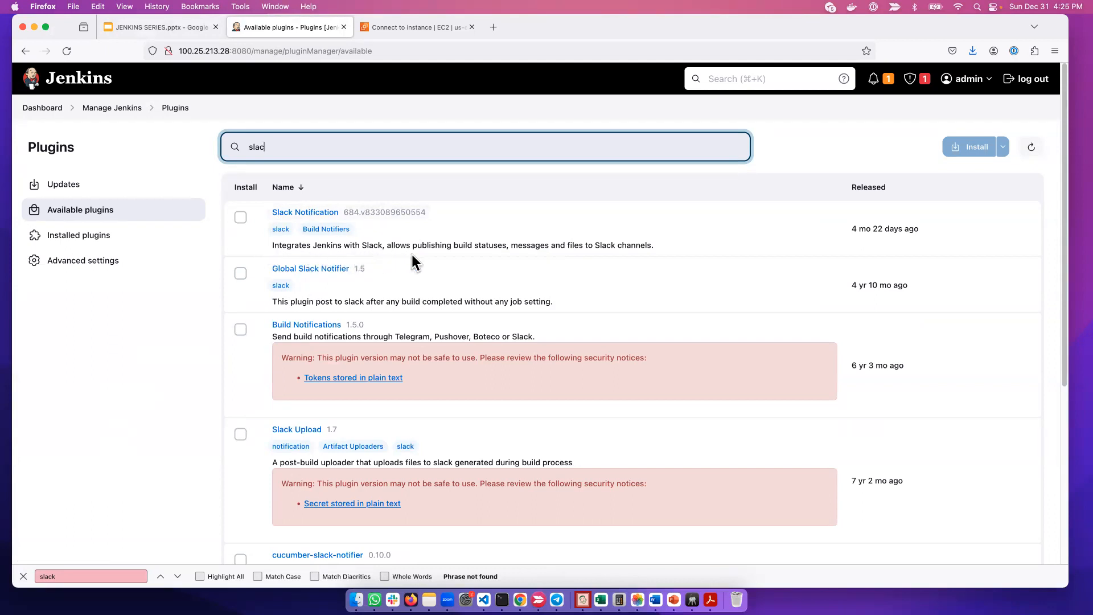
mouse_move(249, 237)
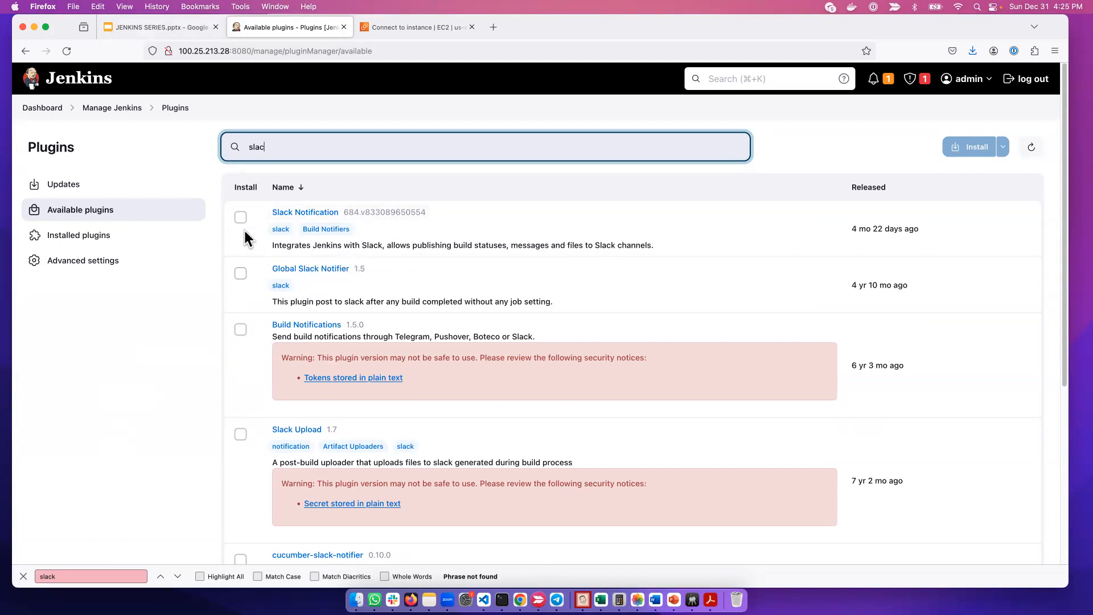
left_click(240, 217)
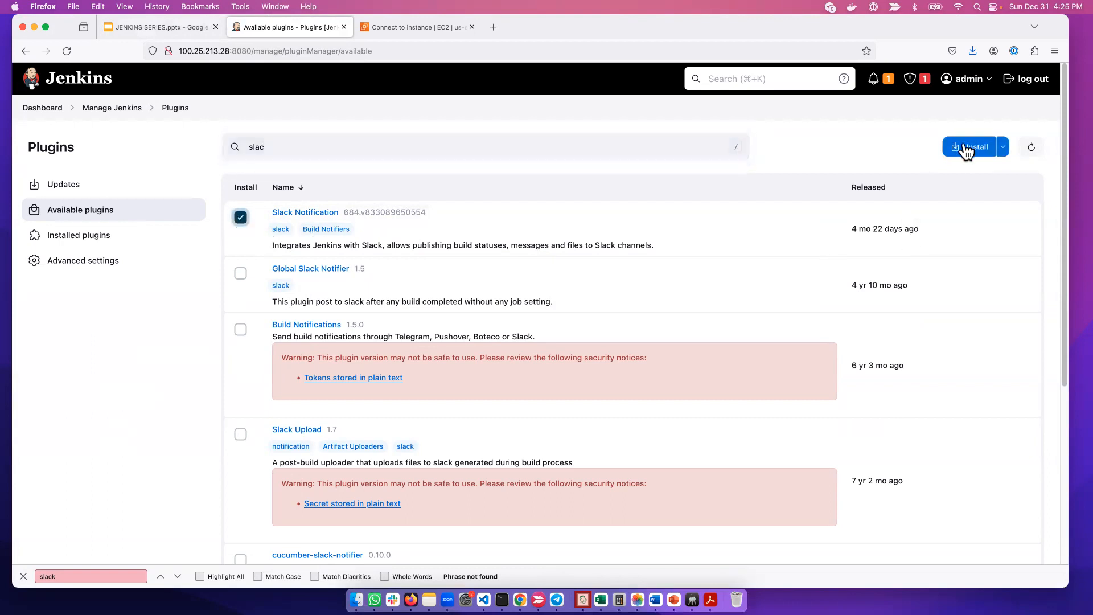
left_click(970, 146)
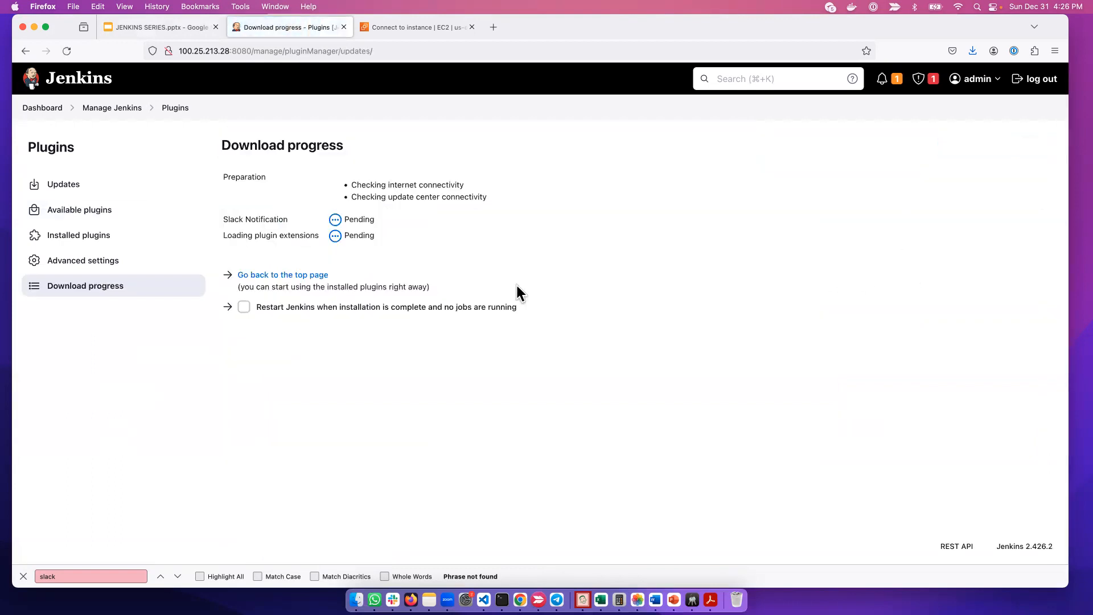
mouse_move(410, 237)
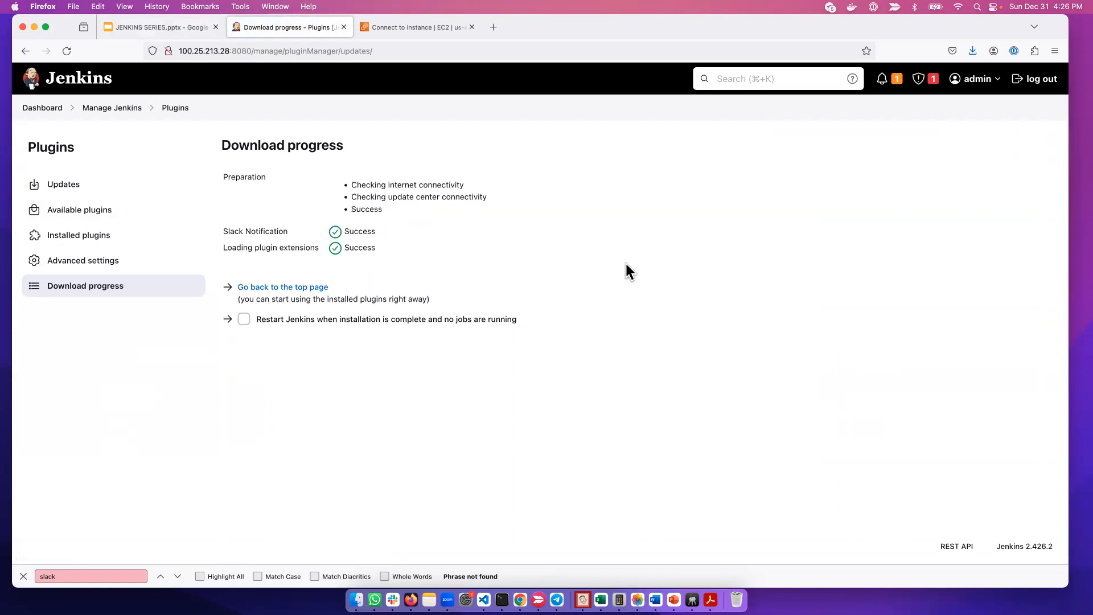
mouse_move(283, 287)
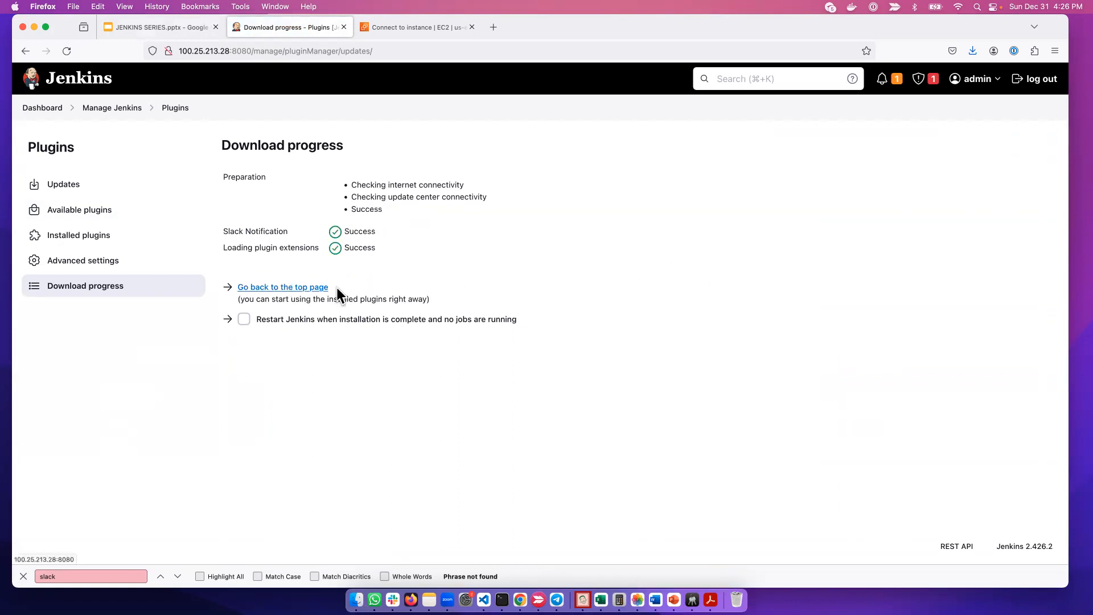
Return to the dashboard, open Manage Jenkins > System, and scroll to the Slack section.
left_click(282, 286)
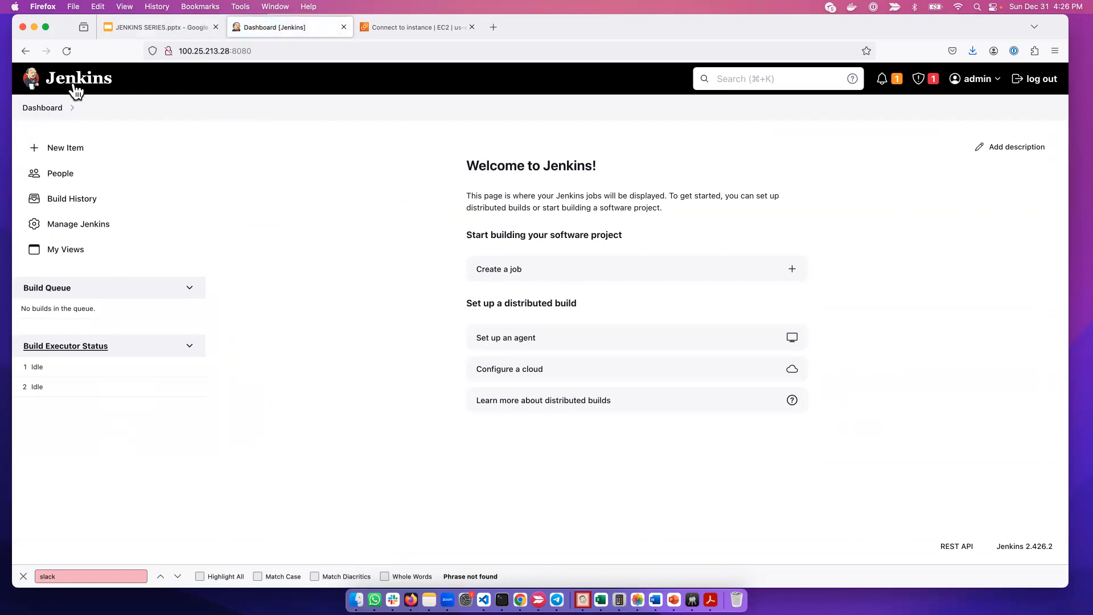
mouse_move(71, 198)
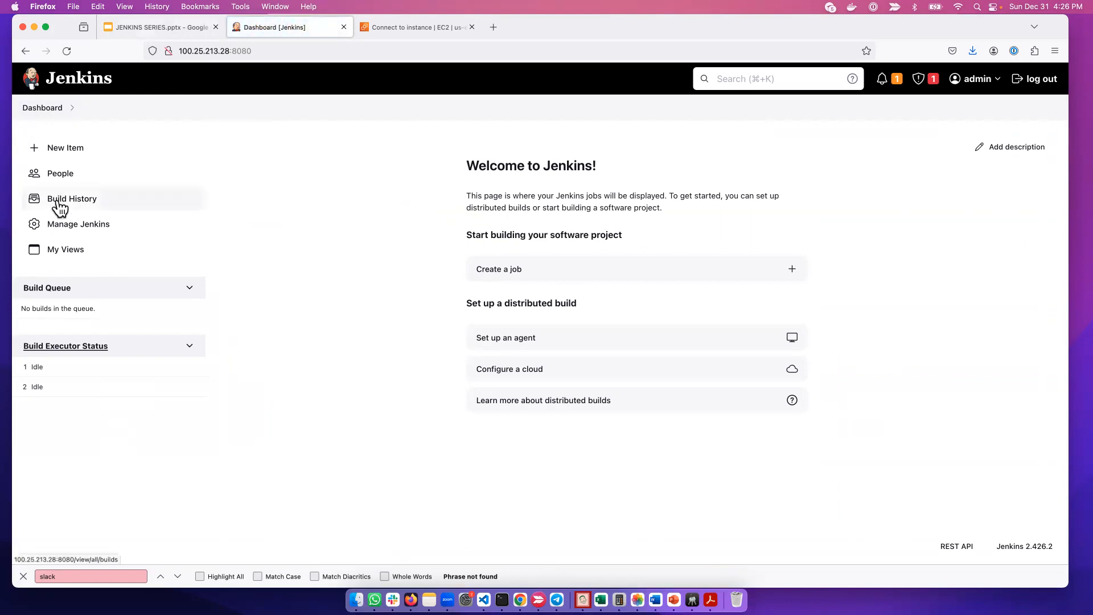
left_click(78, 223)
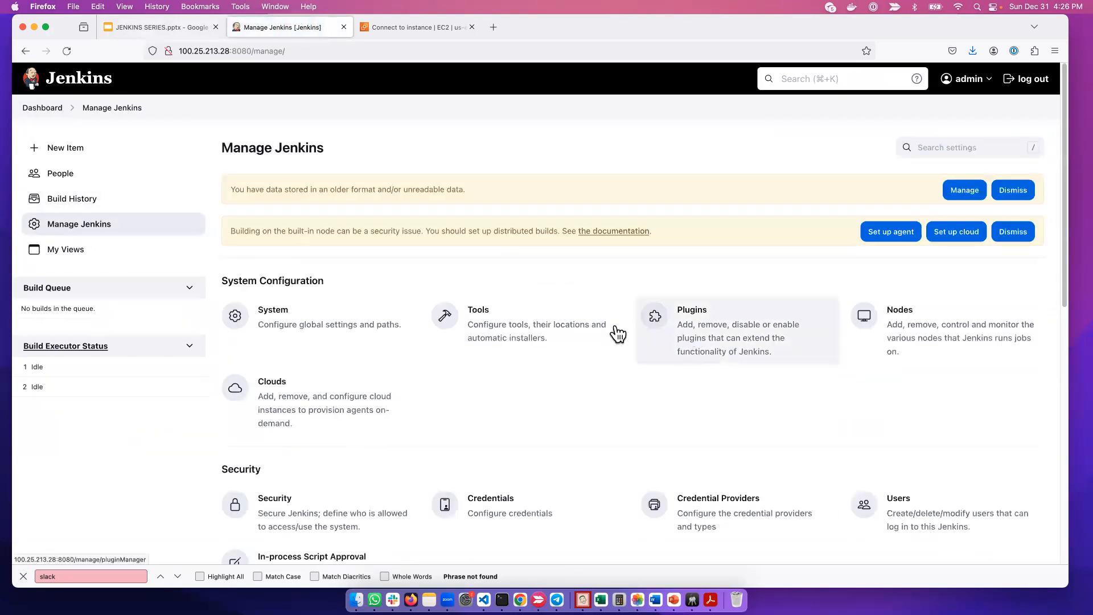
left_click(273, 309)
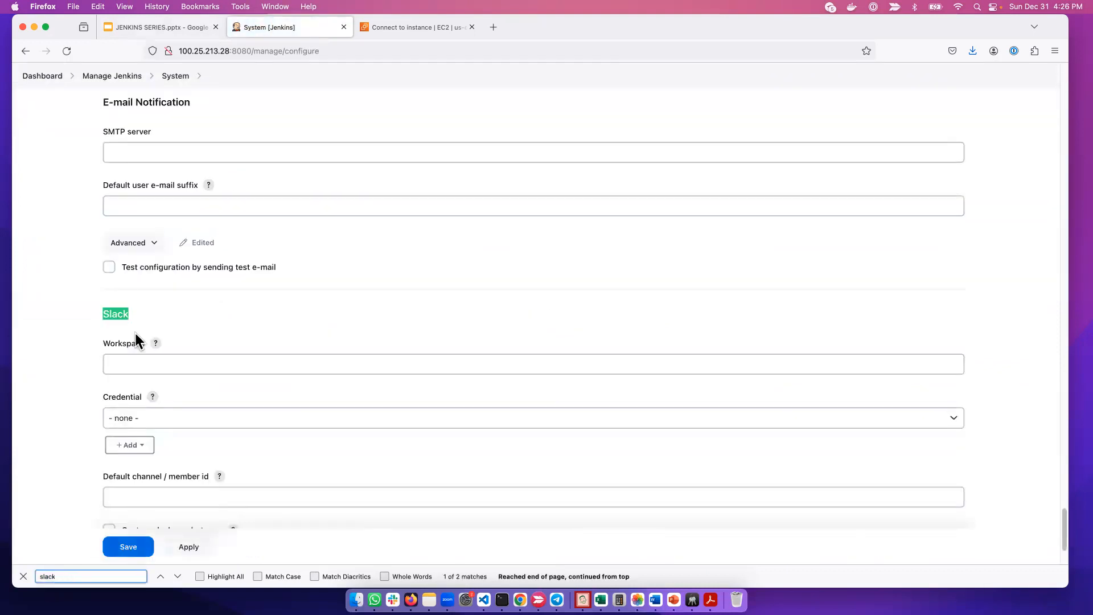
scroll("down", 3)
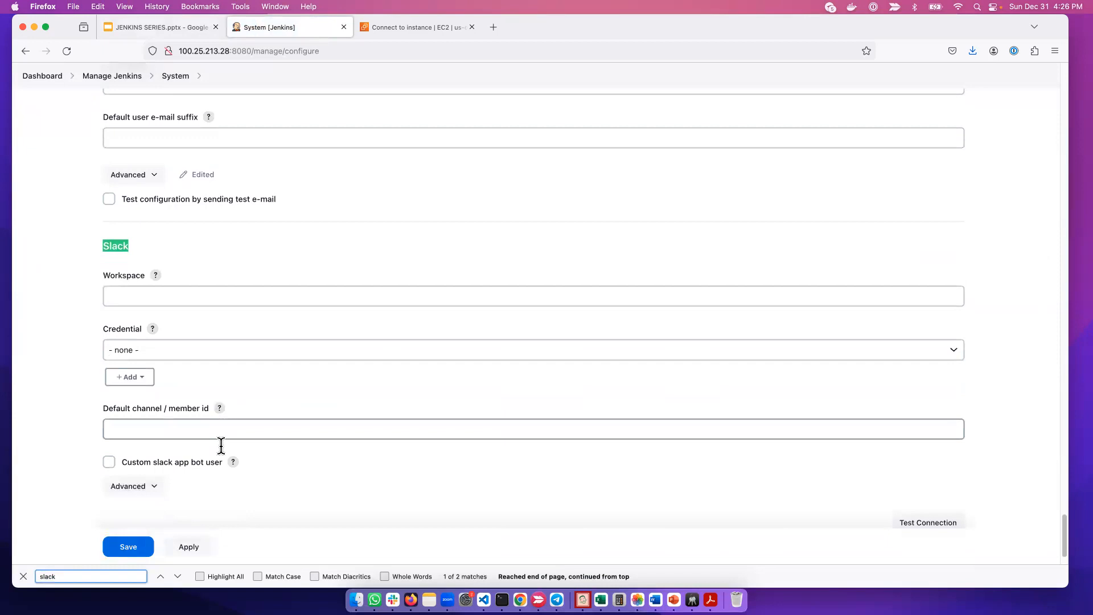
scroll("down", 3)
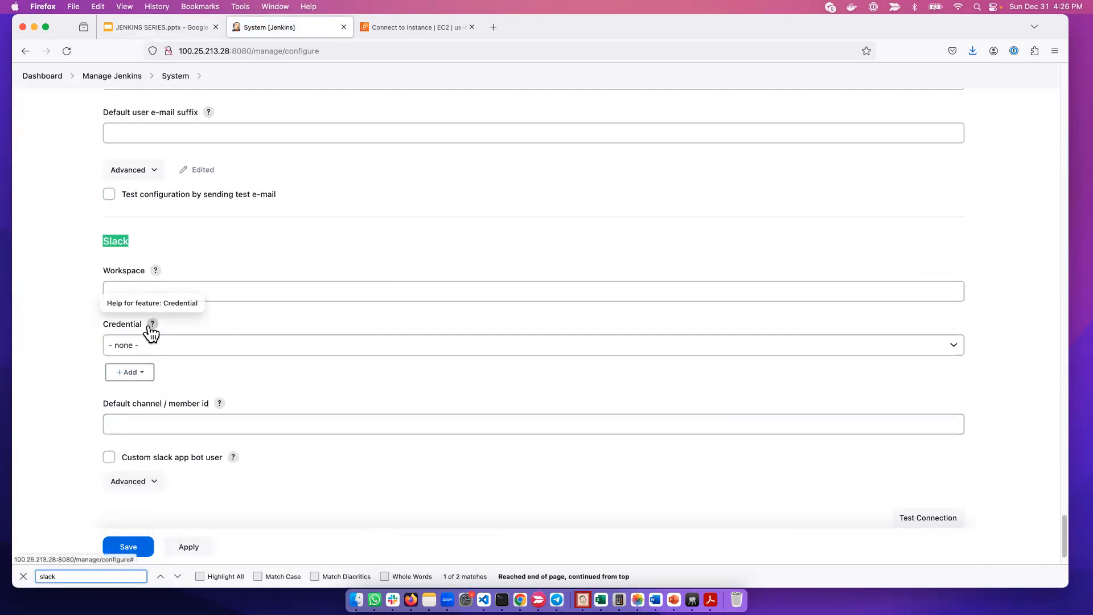
mouse_move(49, 172)
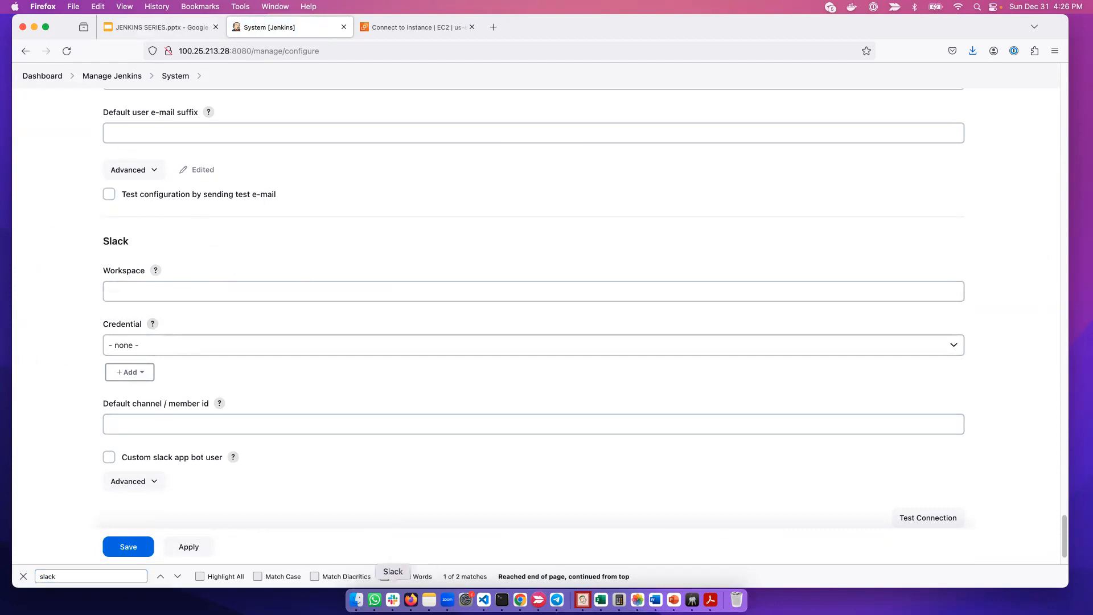
Switch to Slack and reach Manage apps through the workspace menu's Administration.
left_click(384, 575)
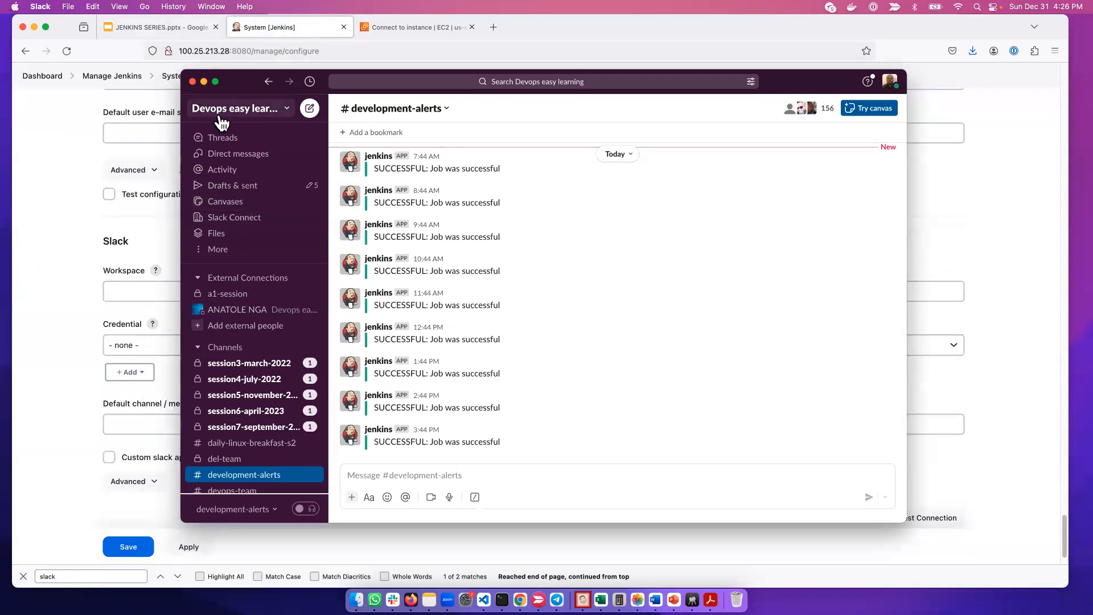
left_click(235, 108)
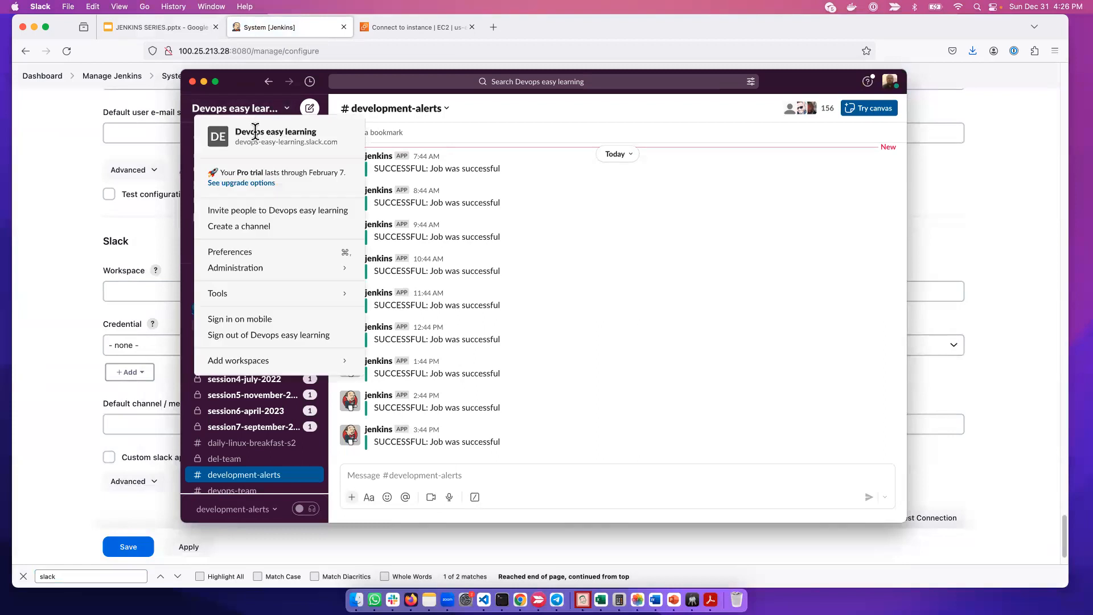
mouse_move(235, 267)
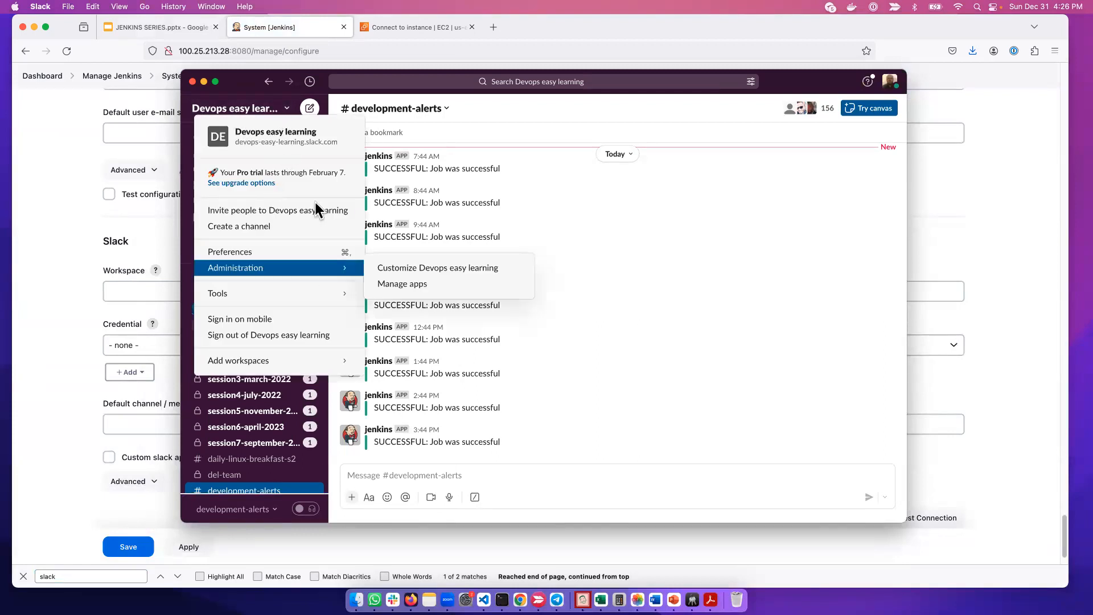
mouse_move(272, 293)
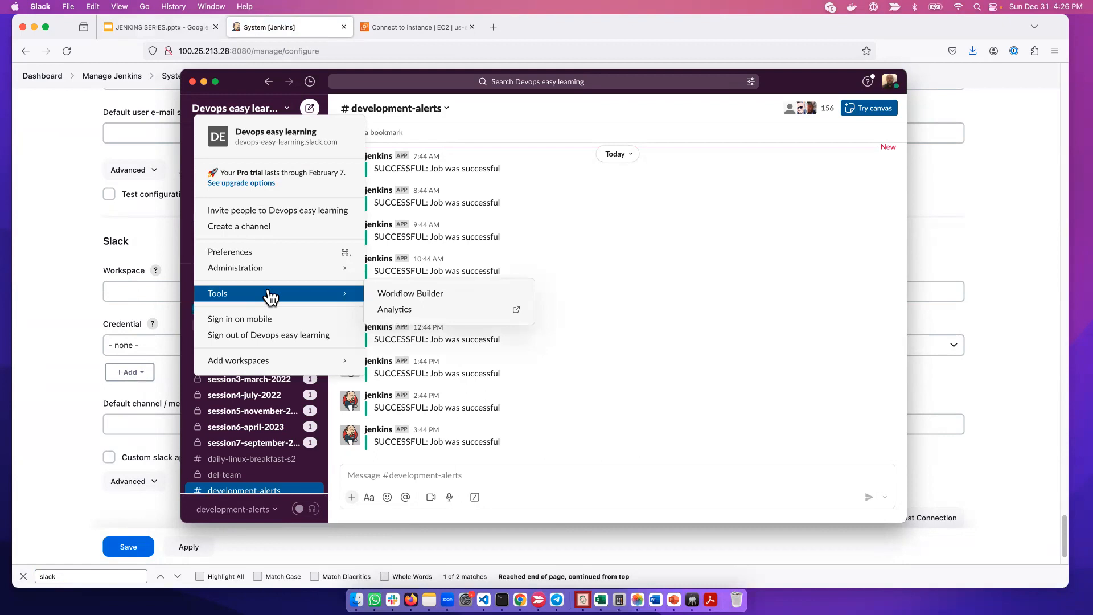
mouse_move(528, 220)
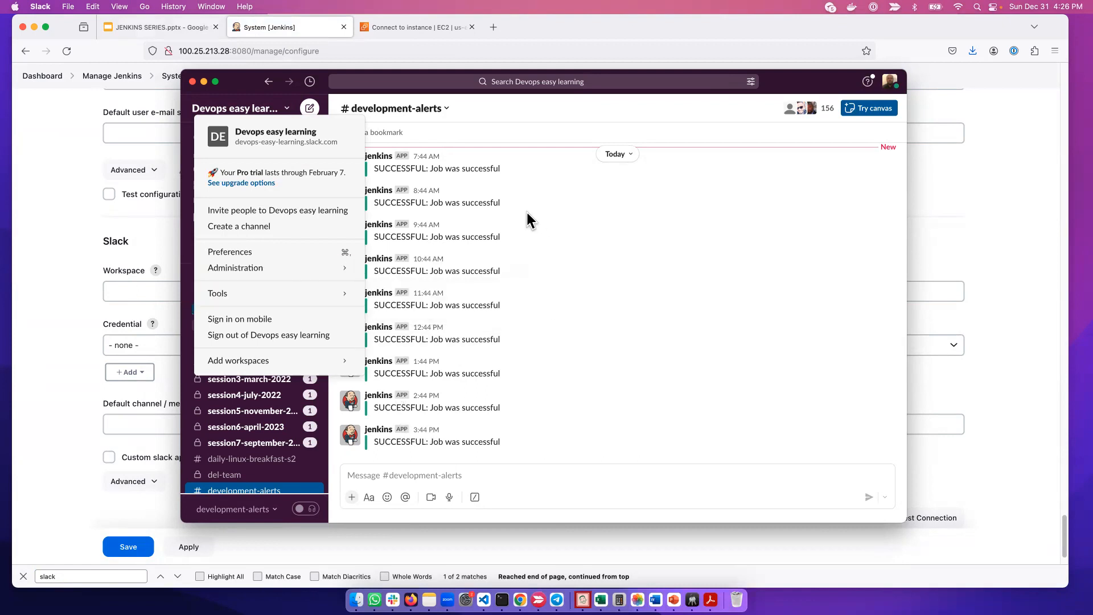
mouse_move(235, 268)
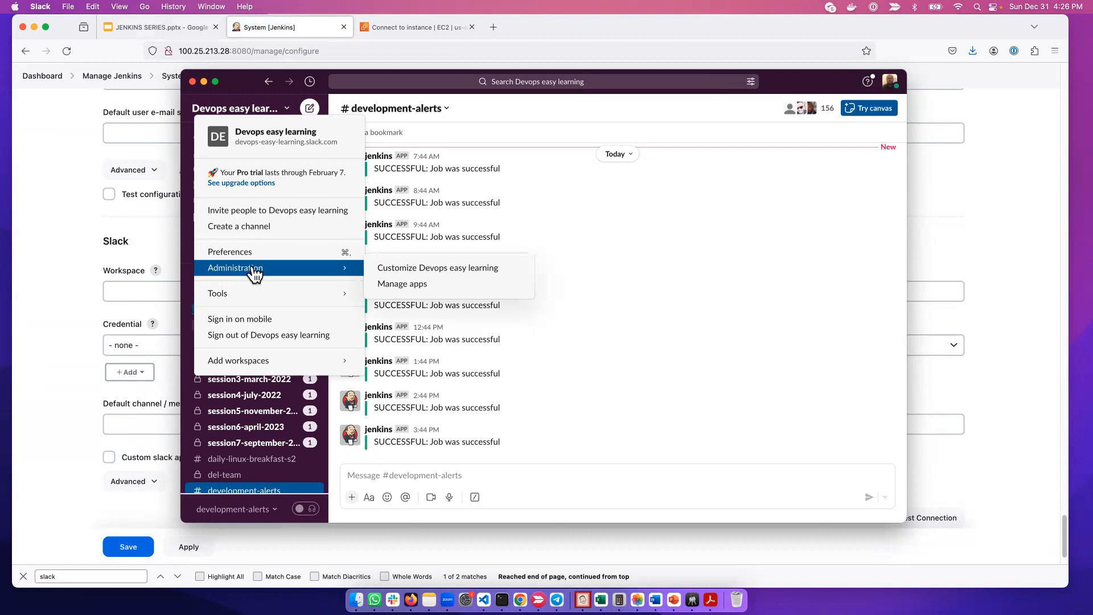
left_click(401, 283)
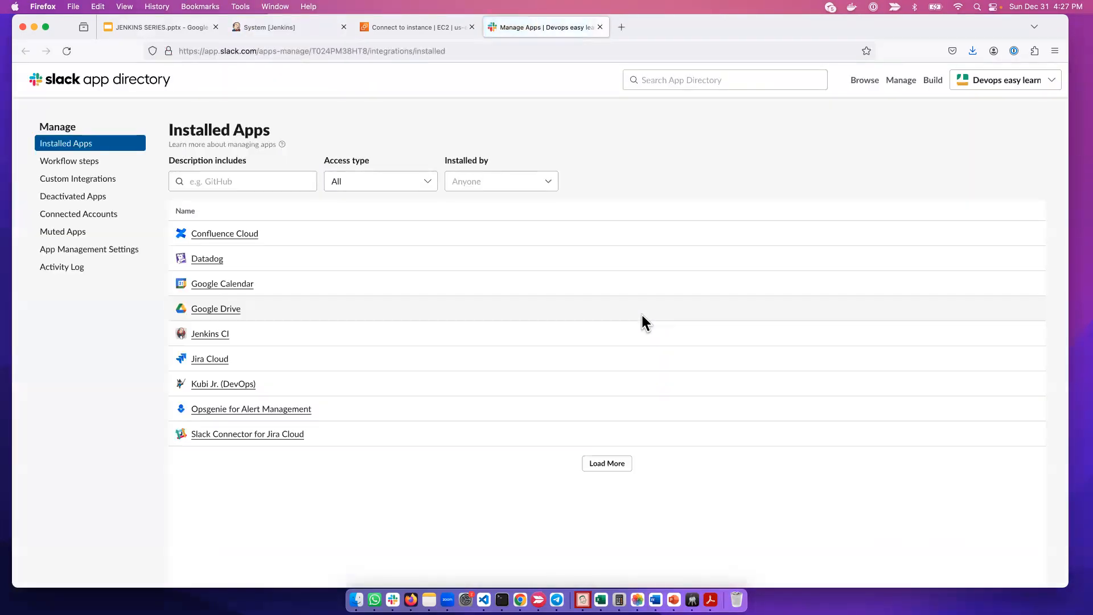
Find Jenkins CI in the app directory and start adding it to Slack.
left_click(724, 80)
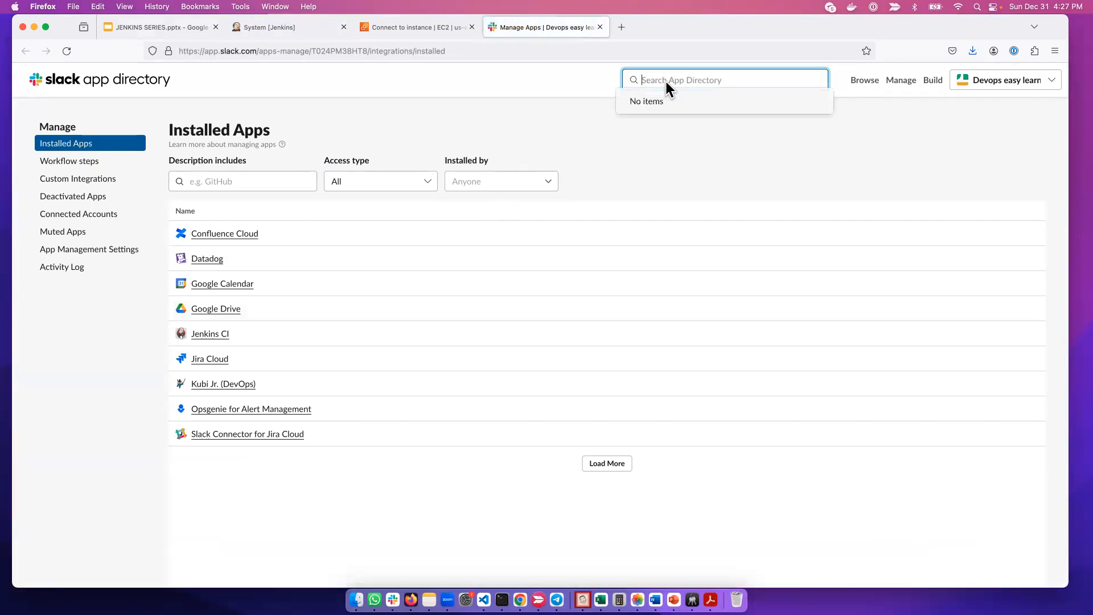
type("jenk")
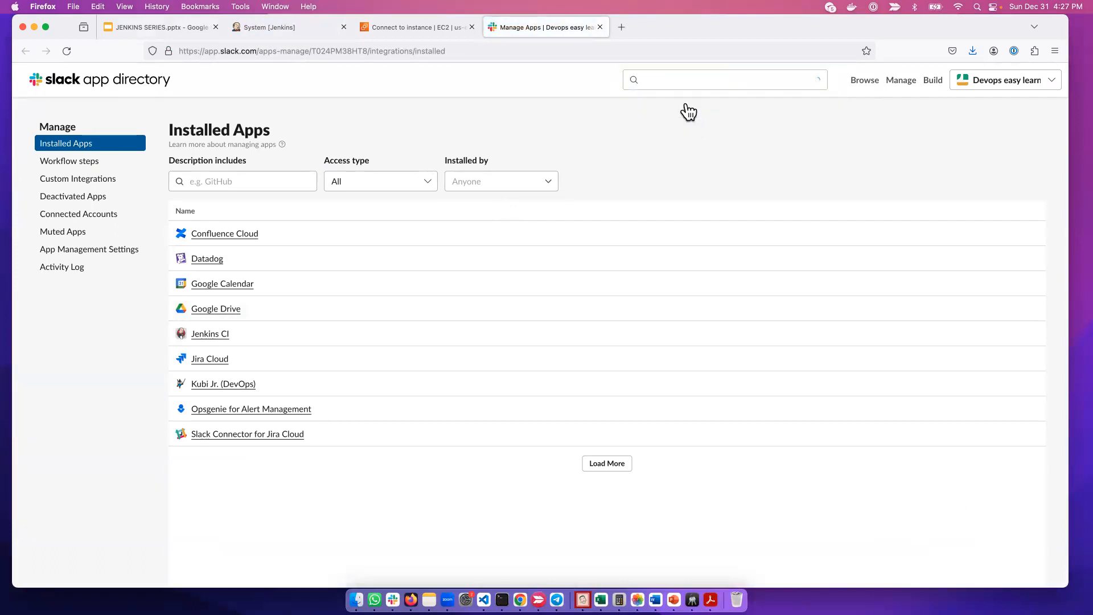
left_click(210, 333)
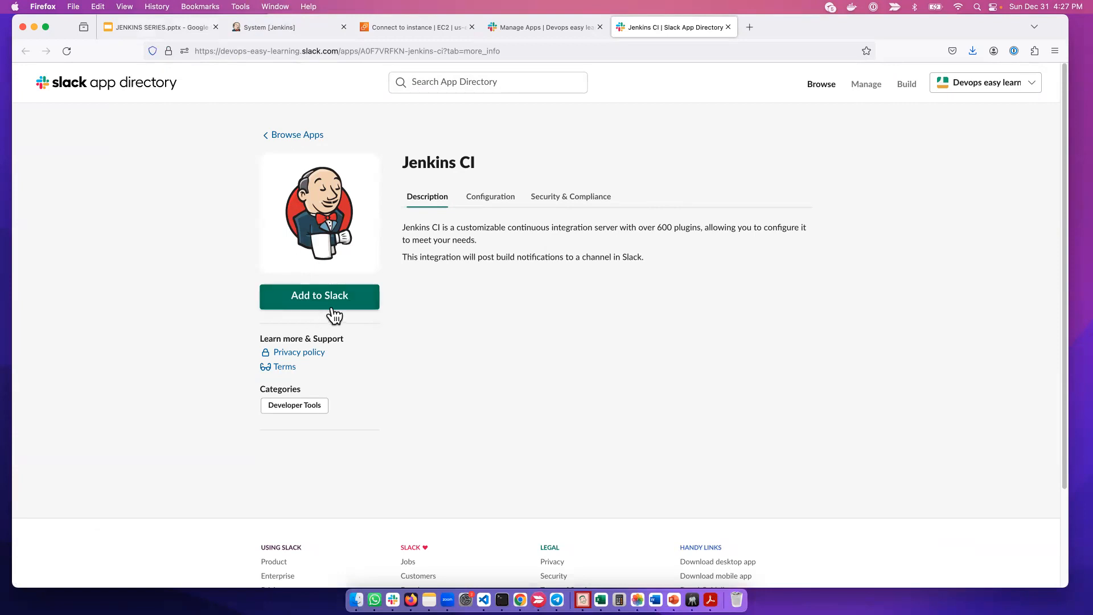
left_click(319, 295)
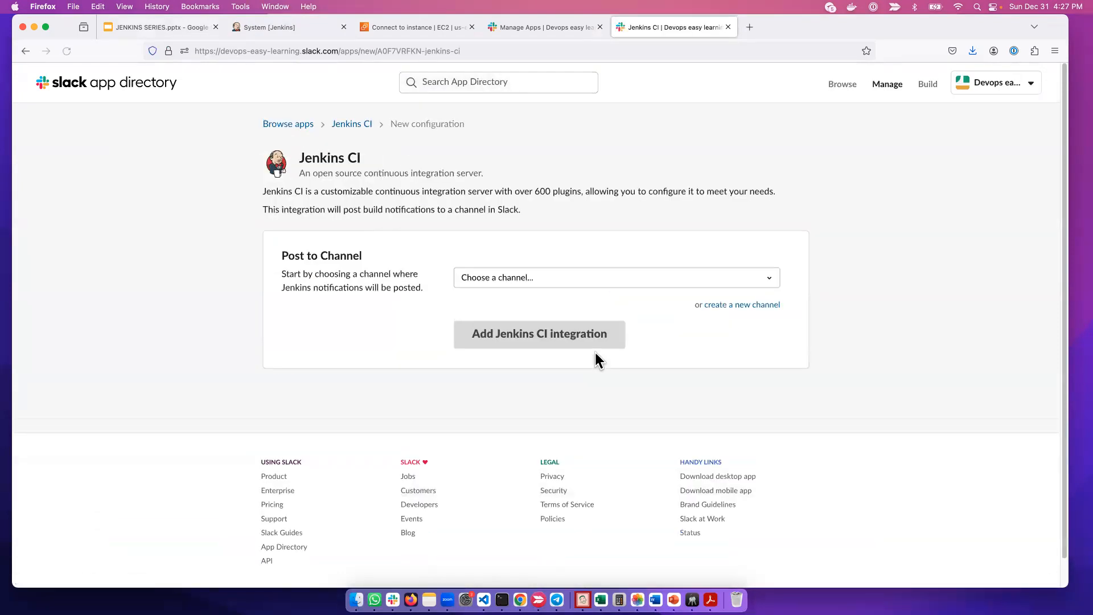
mouse_move(539, 288)
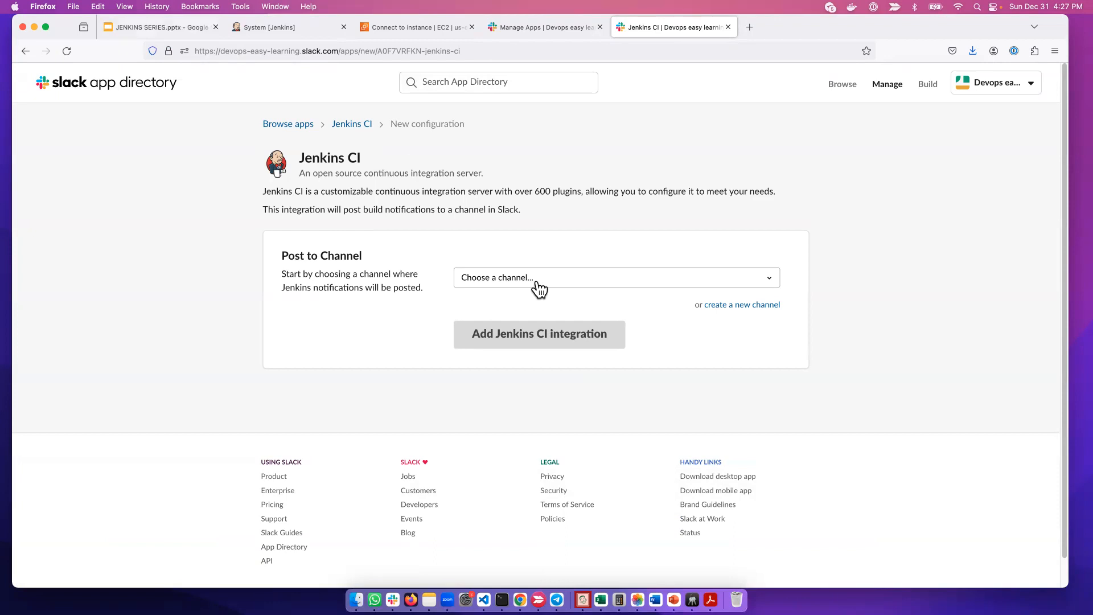
Choose #development-alerts as the post channel and add the Jenkins CI integration.
left_click(615, 277)
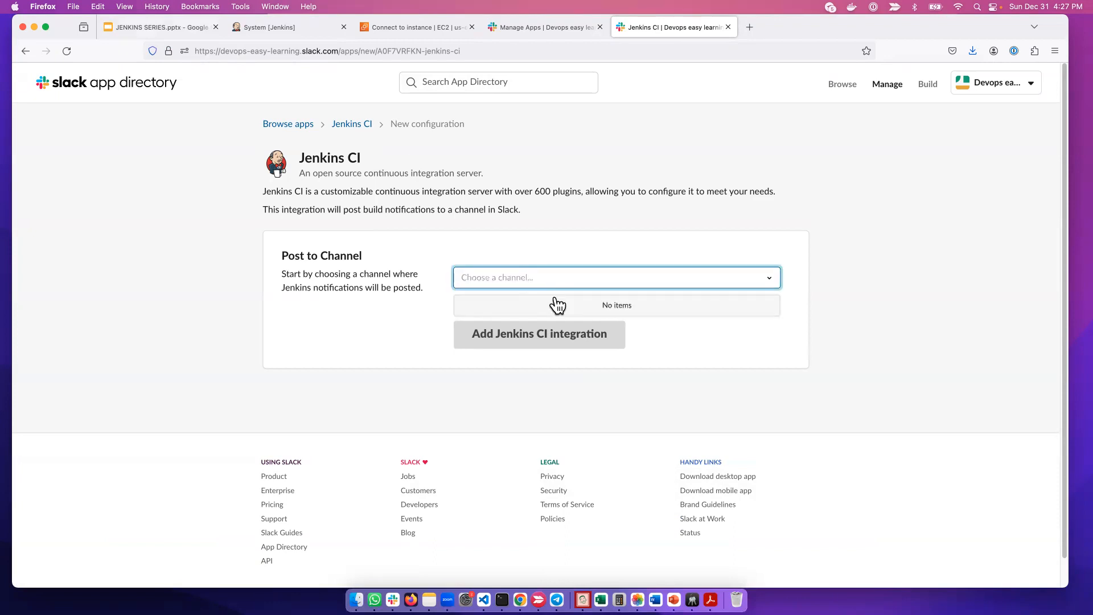
type("dev")
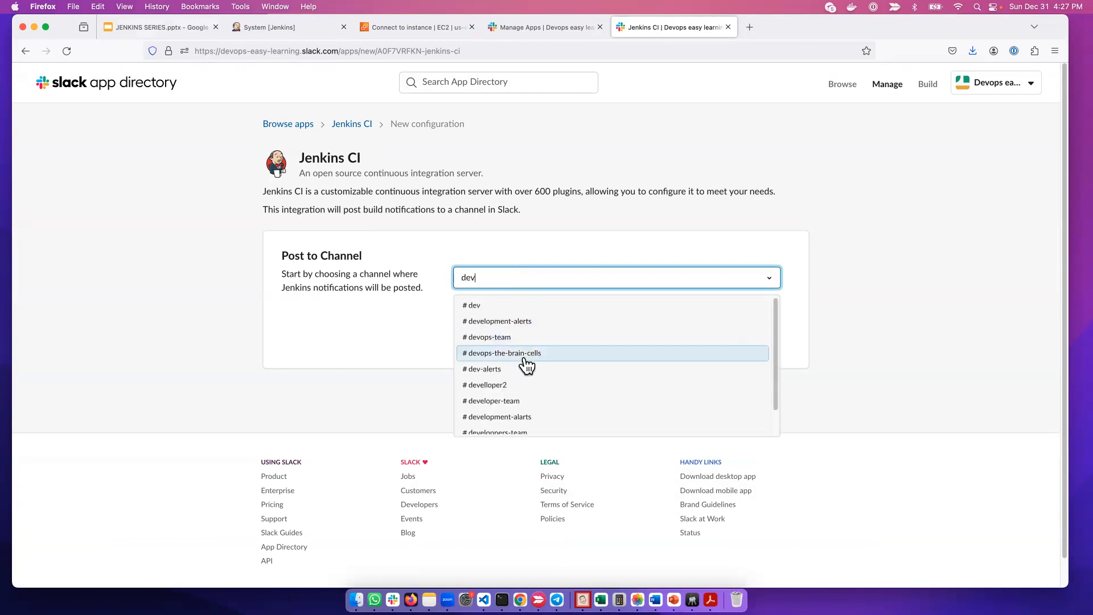
left_click(497, 321)
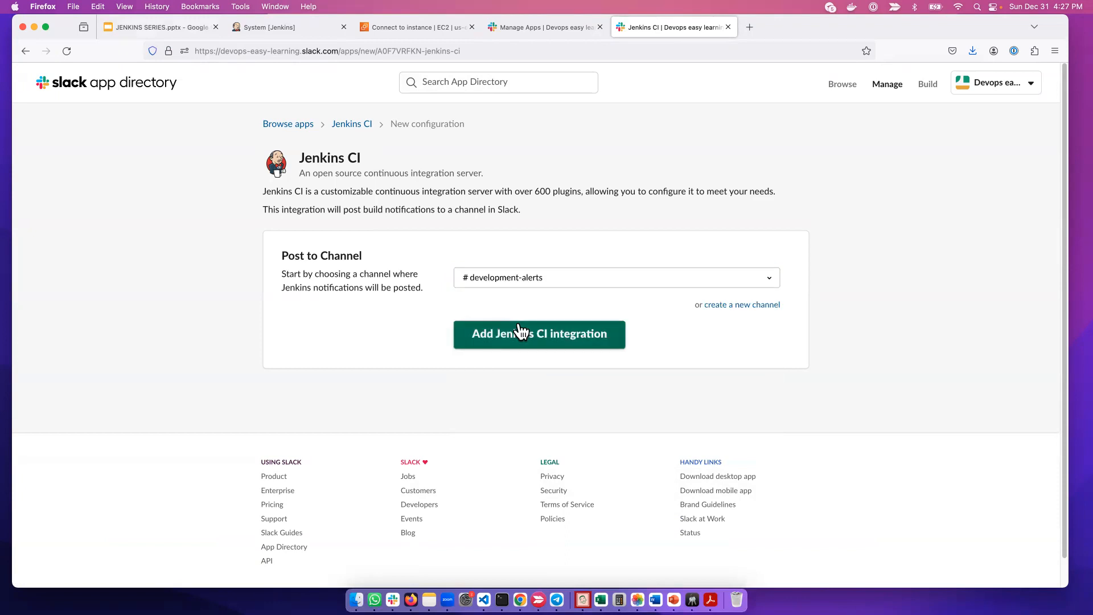
mouse_move(812, 365)
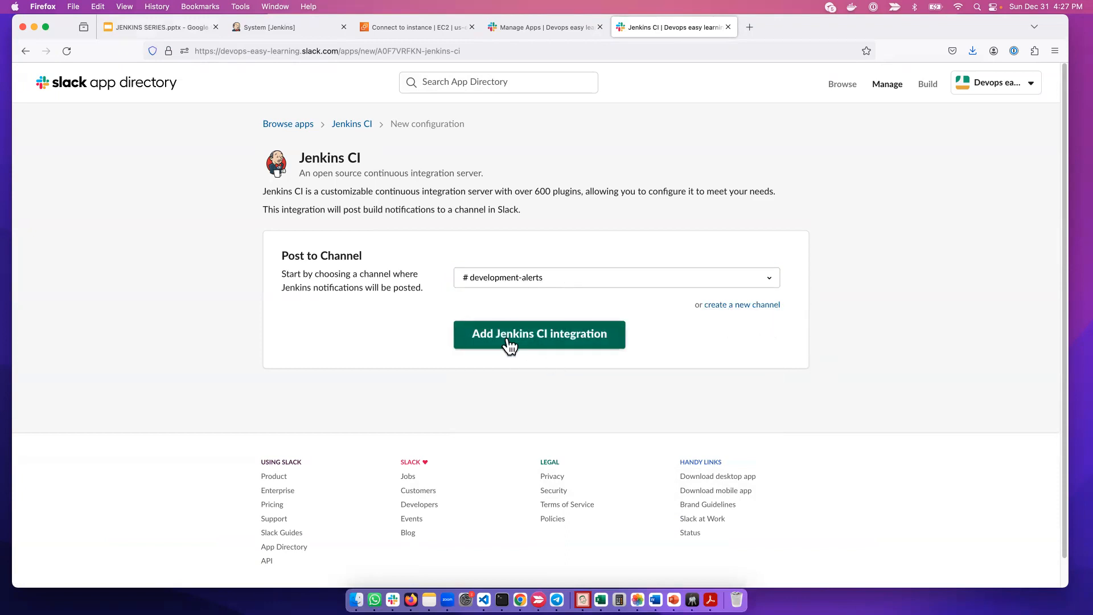
left_click(539, 333)
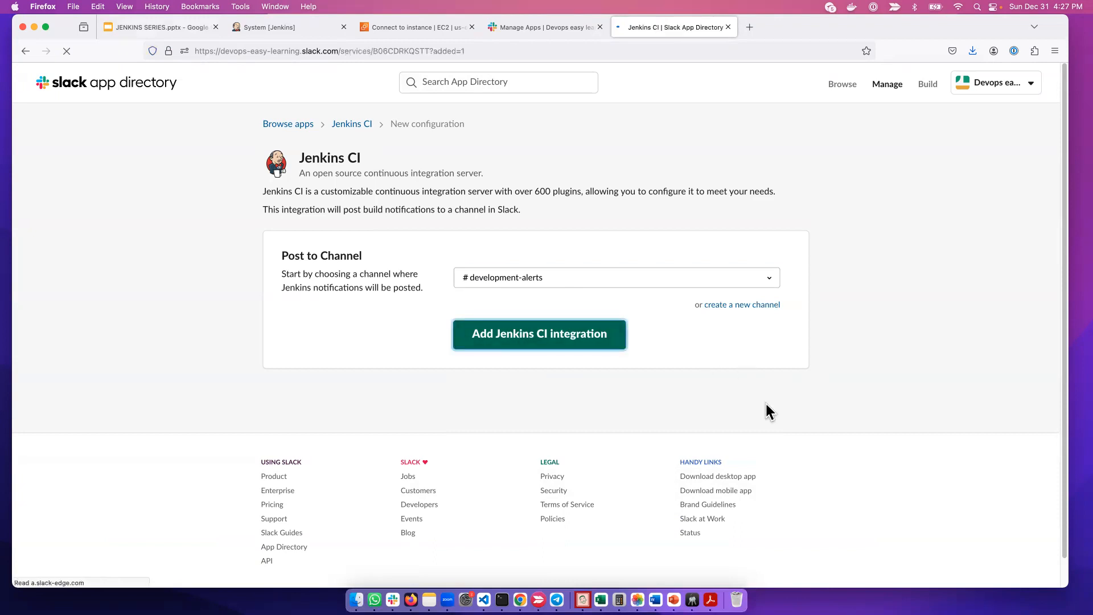
left_click(538, 333)
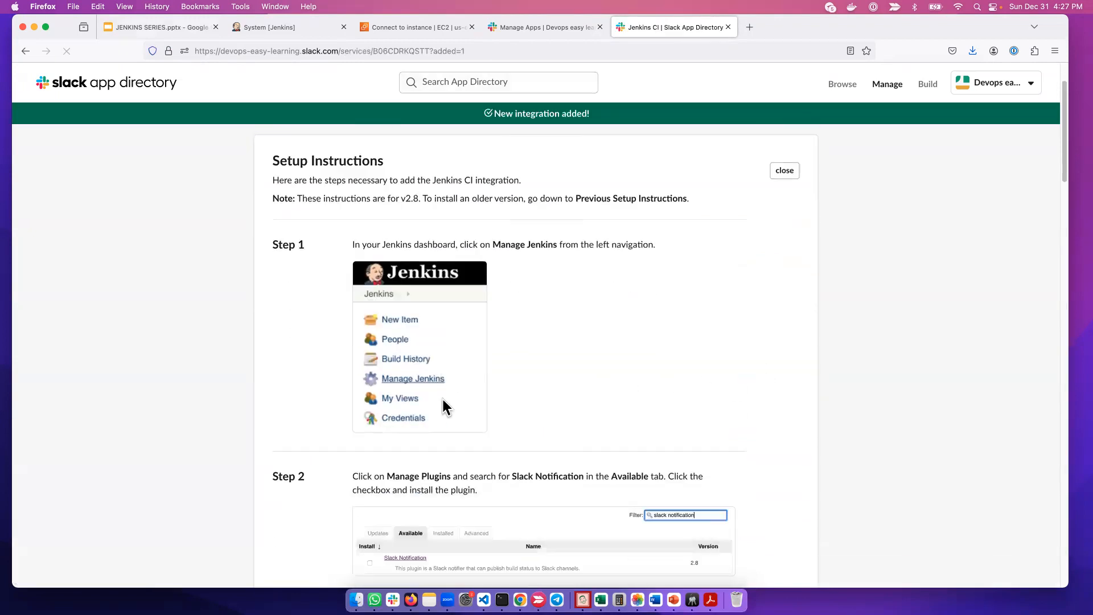
scroll("down", 3)
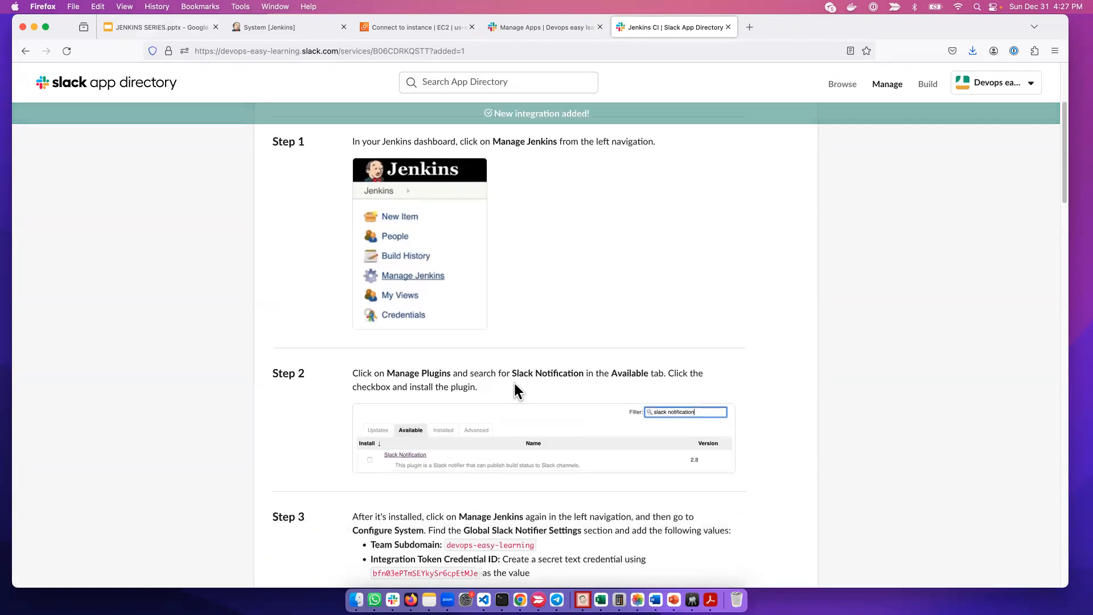
Scroll to Step 3's Team Subdomain value, then switch to the Jenkins System tab.
scroll("down", 3)
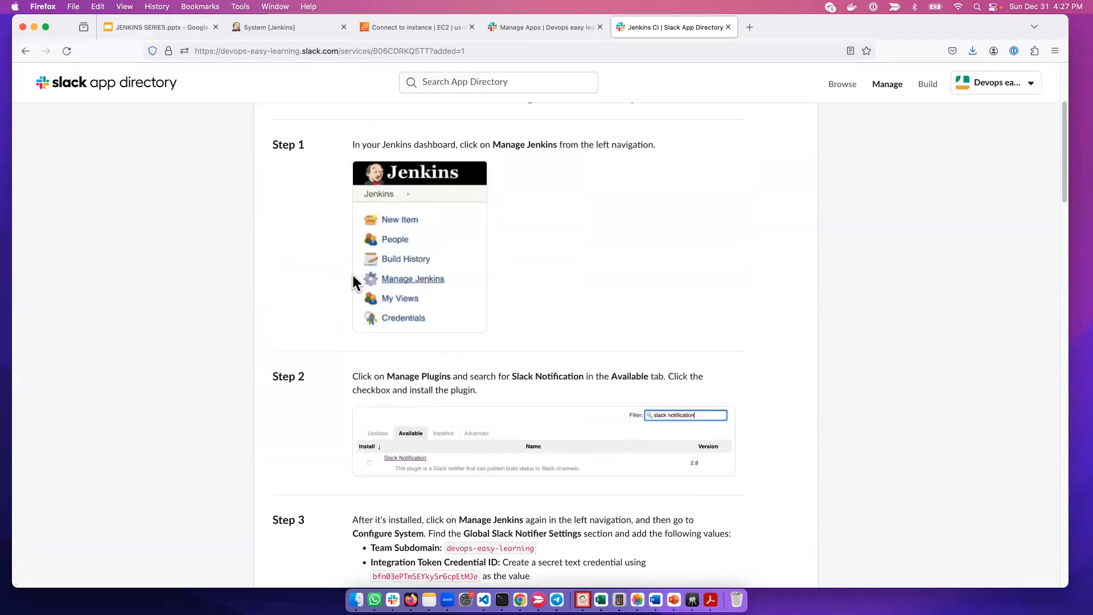
scroll("down", 3)
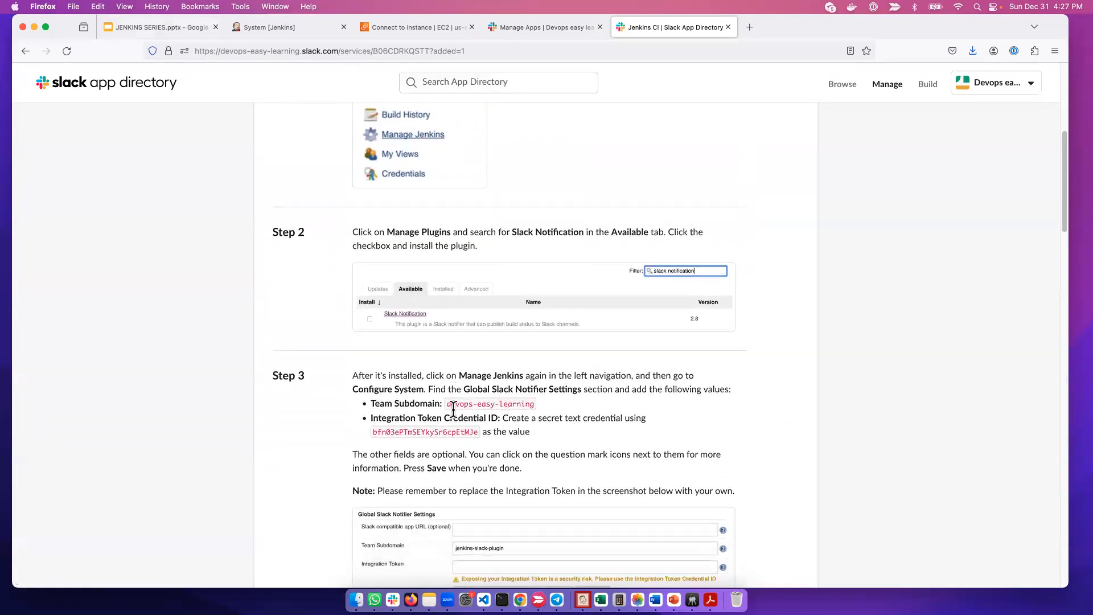
scroll("down", 3)
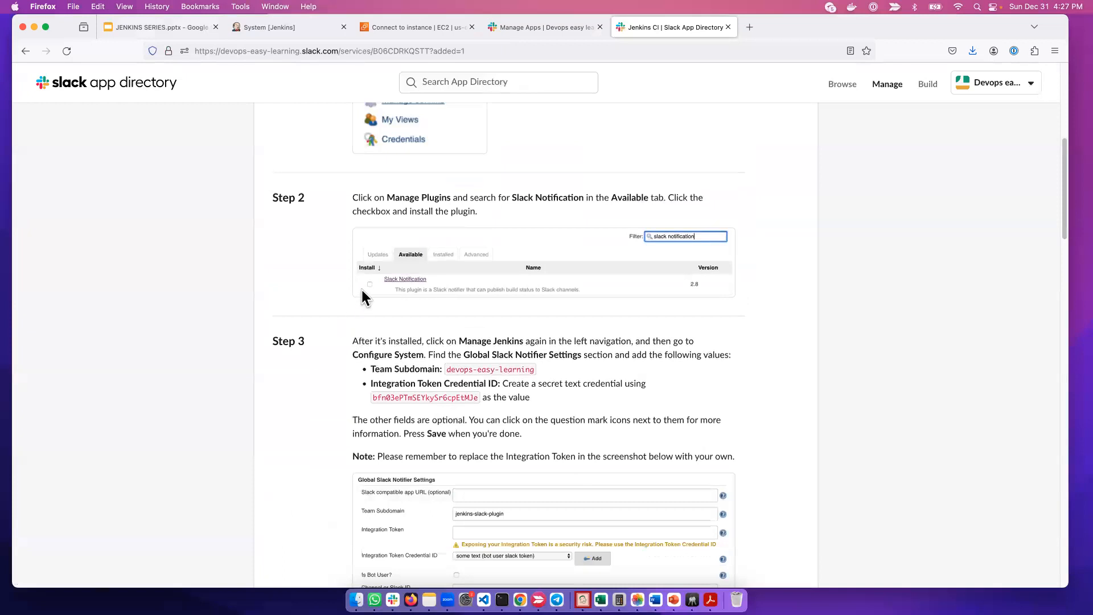
mouse_move(459, 311)
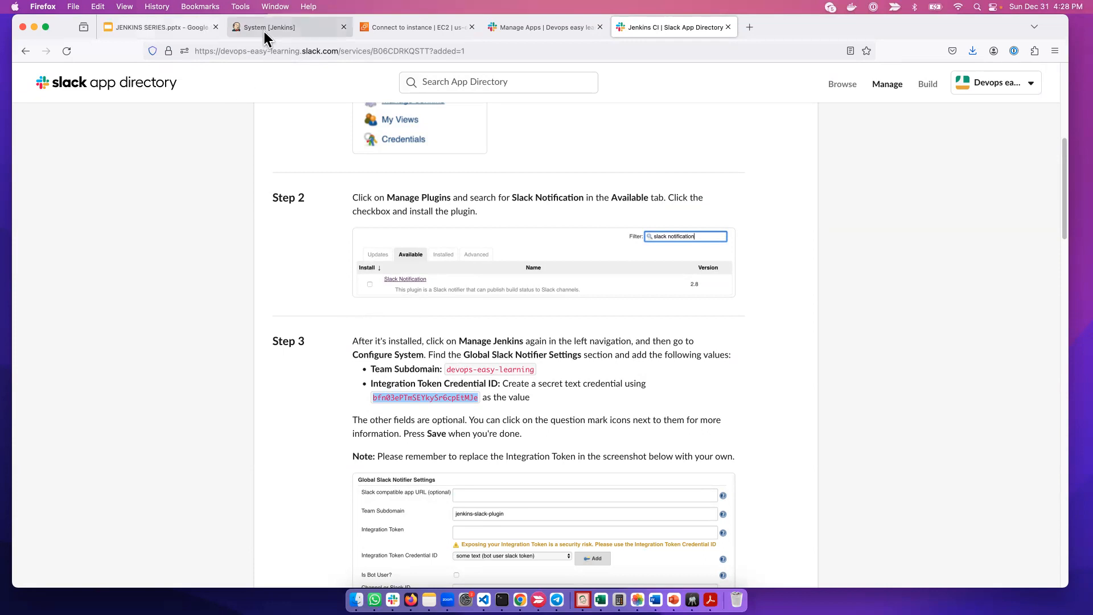
left_click(285, 28)
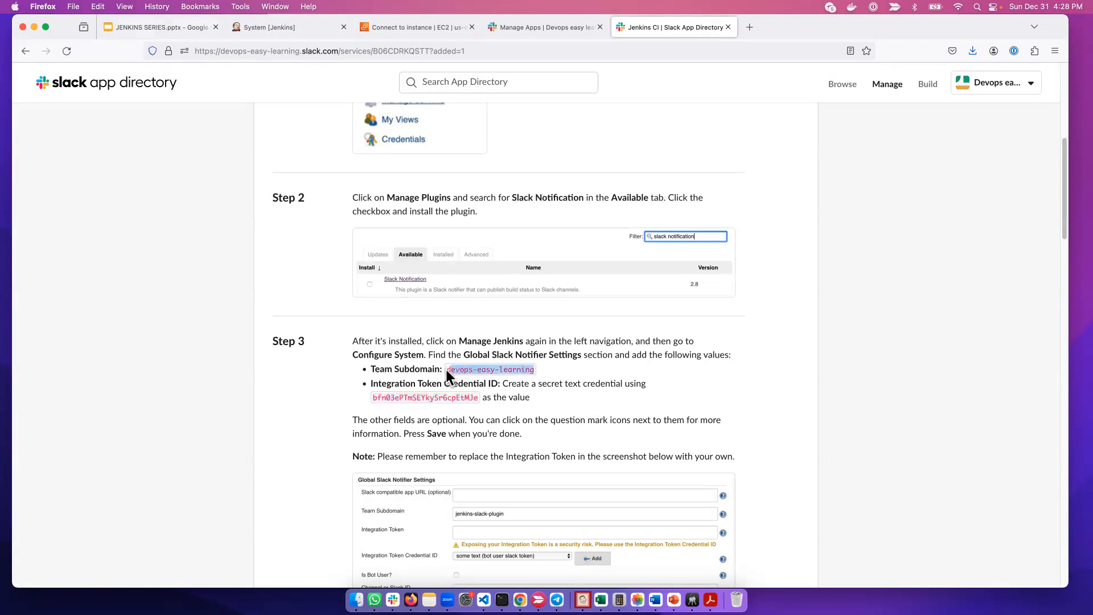
mouse_move(445, 315)
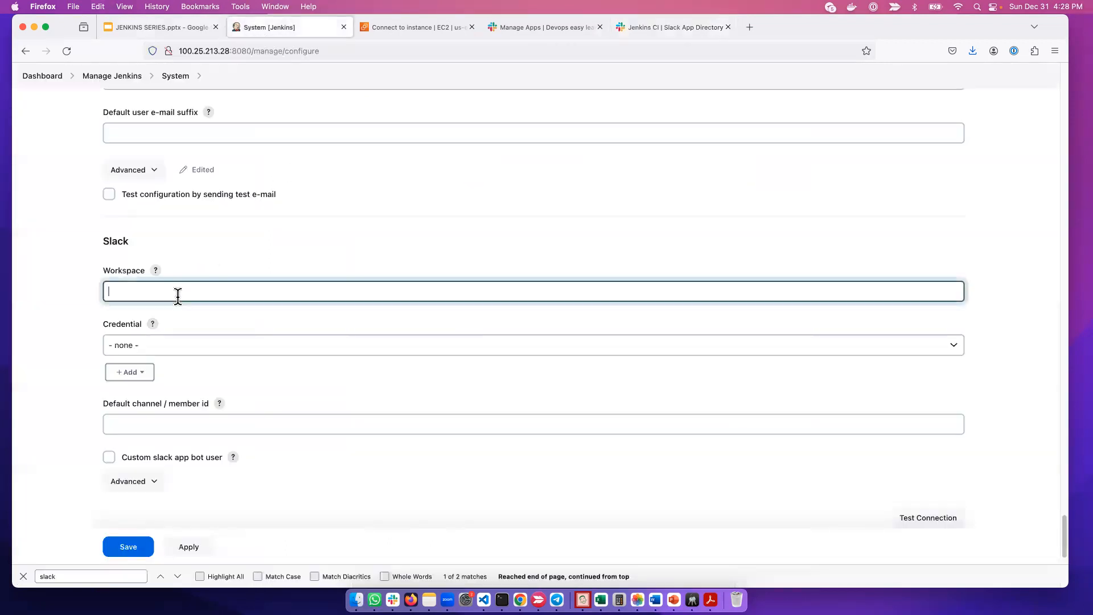
Enter devops-easy-learning as the Slack Workspace, view its help, and return to Slack.
type("devops-easy-learning")
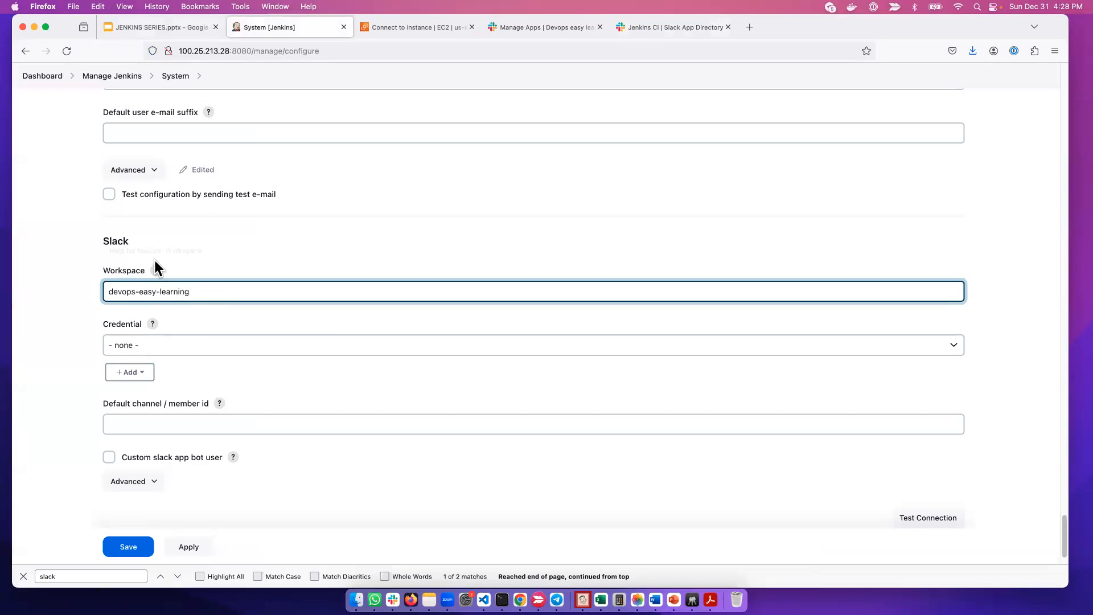
left_click(156, 270)
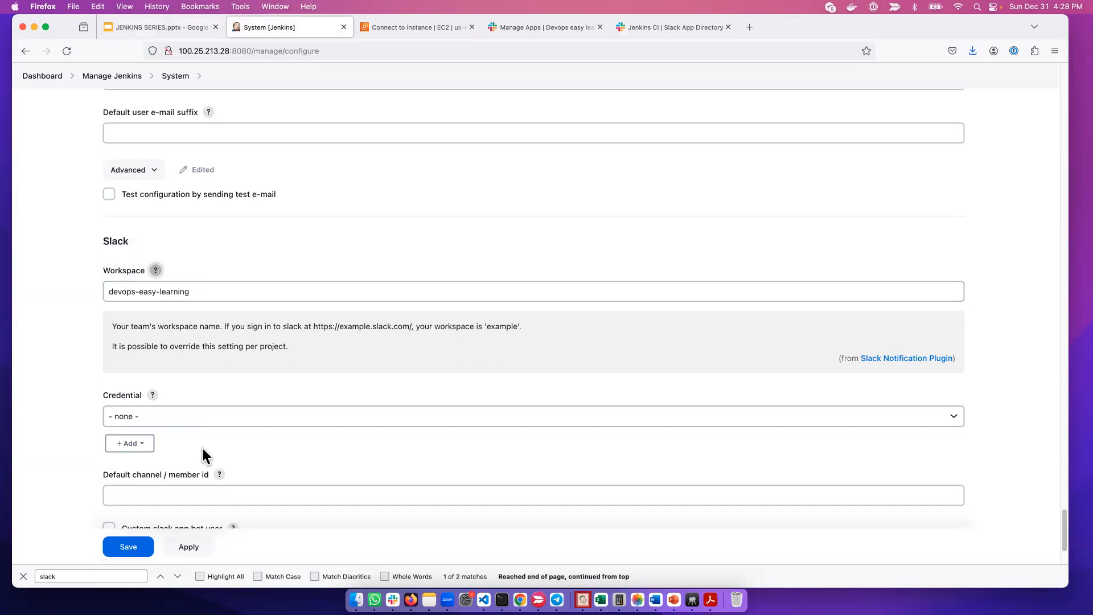
scroll("down", 3)
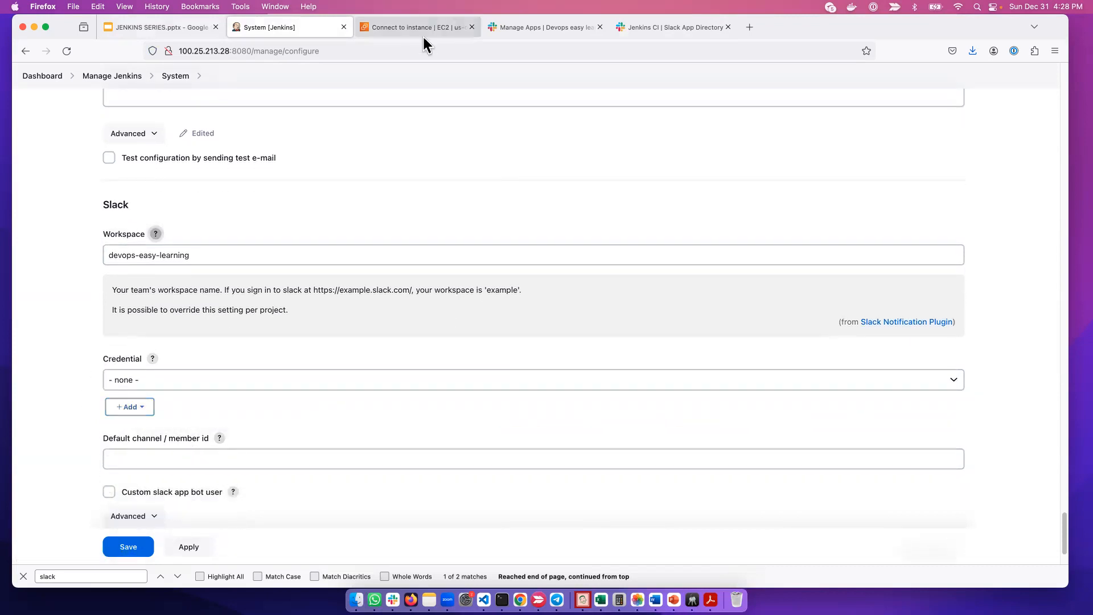
left_click(672, 26)
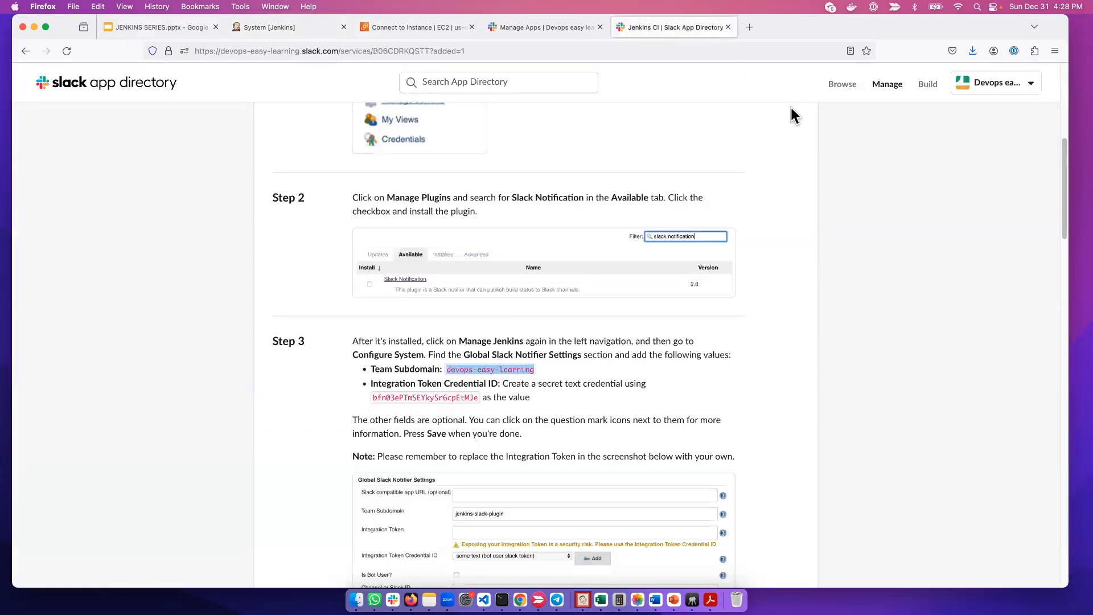
mouse_move(747, 170)
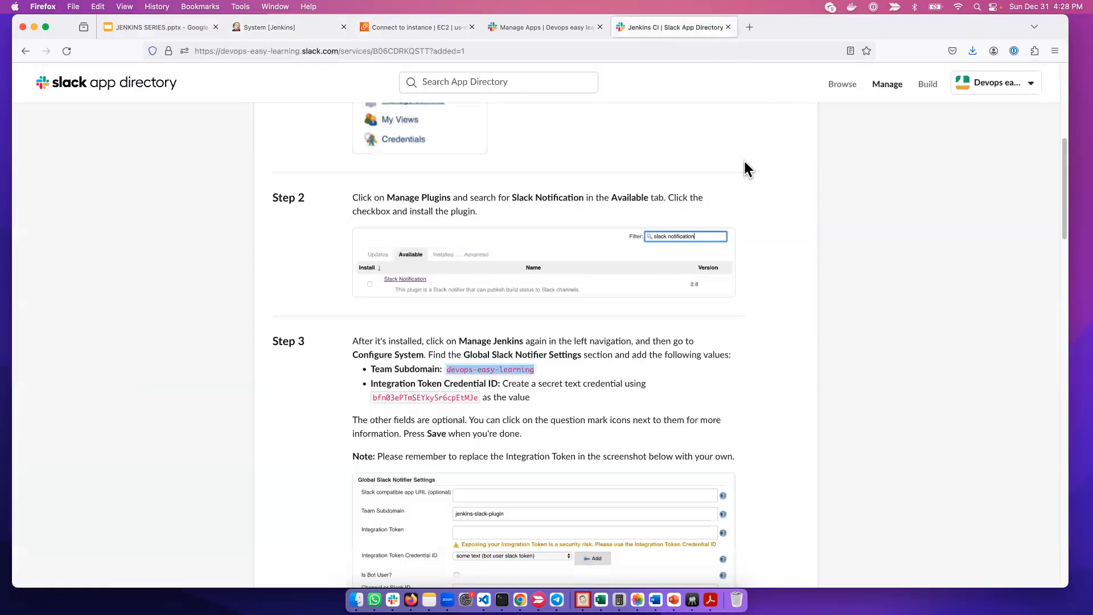
Verify Post to Channel shows #development-alerts, then return to the Jenkins System tab.
scroll("down", 3)
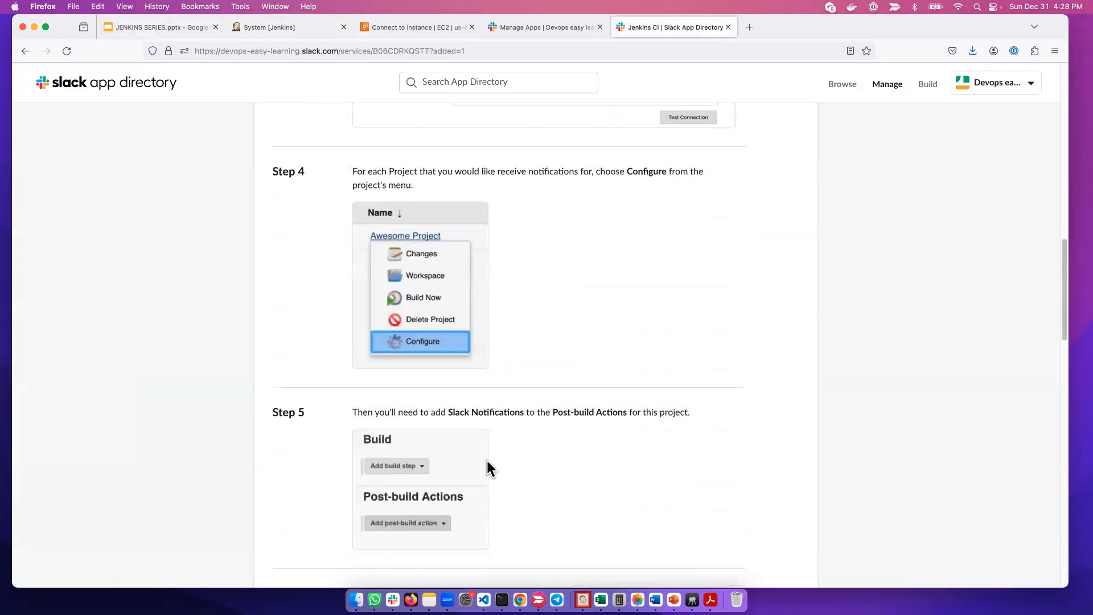
scroll("down", 3)
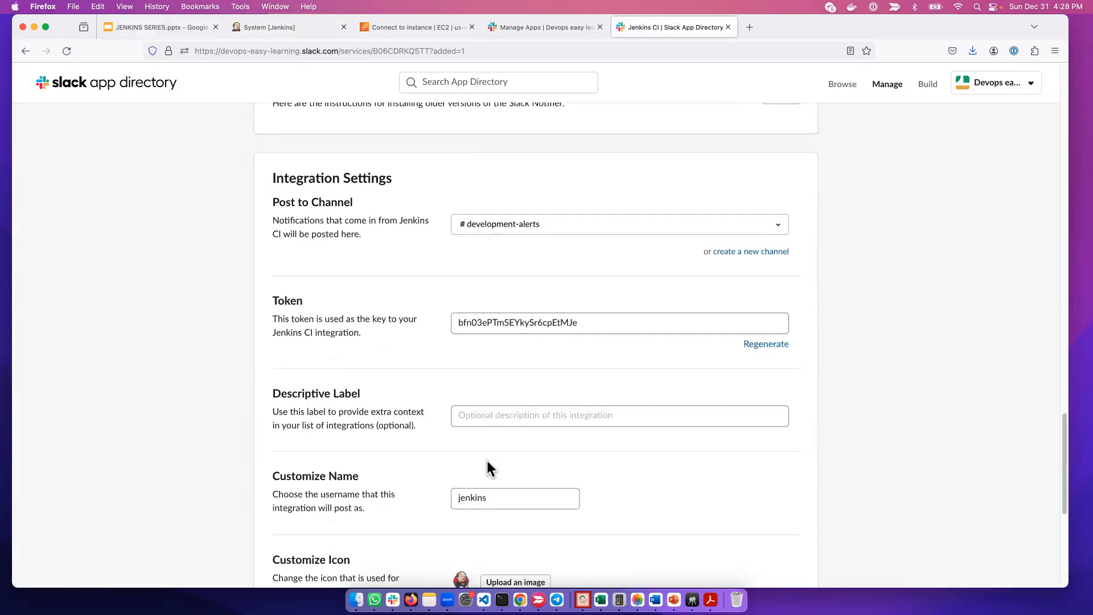
scroll("down", 3)
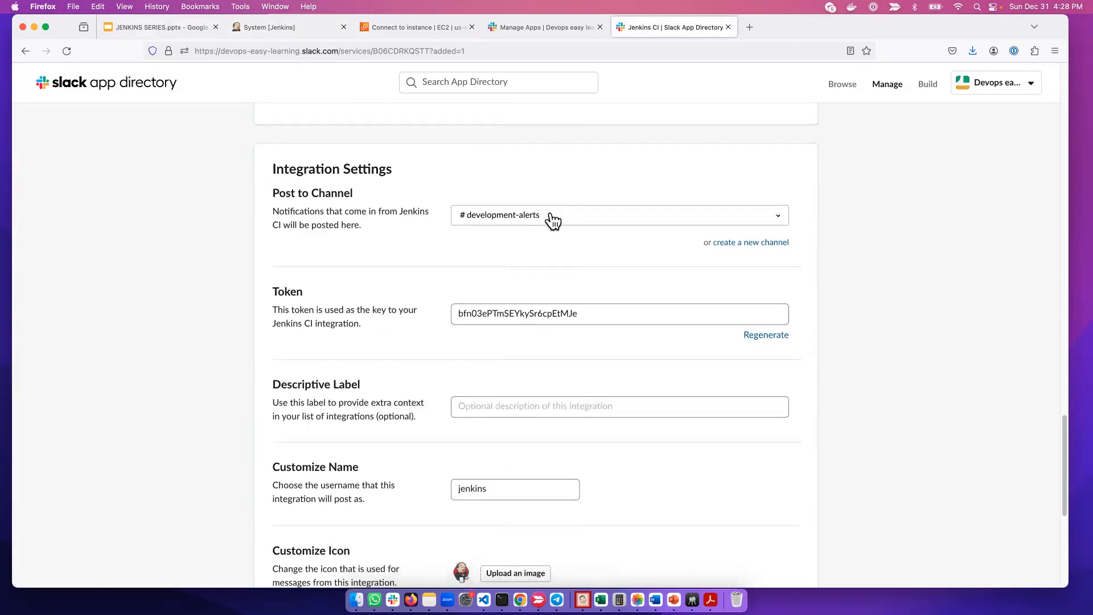
mouse_move(533, 220)
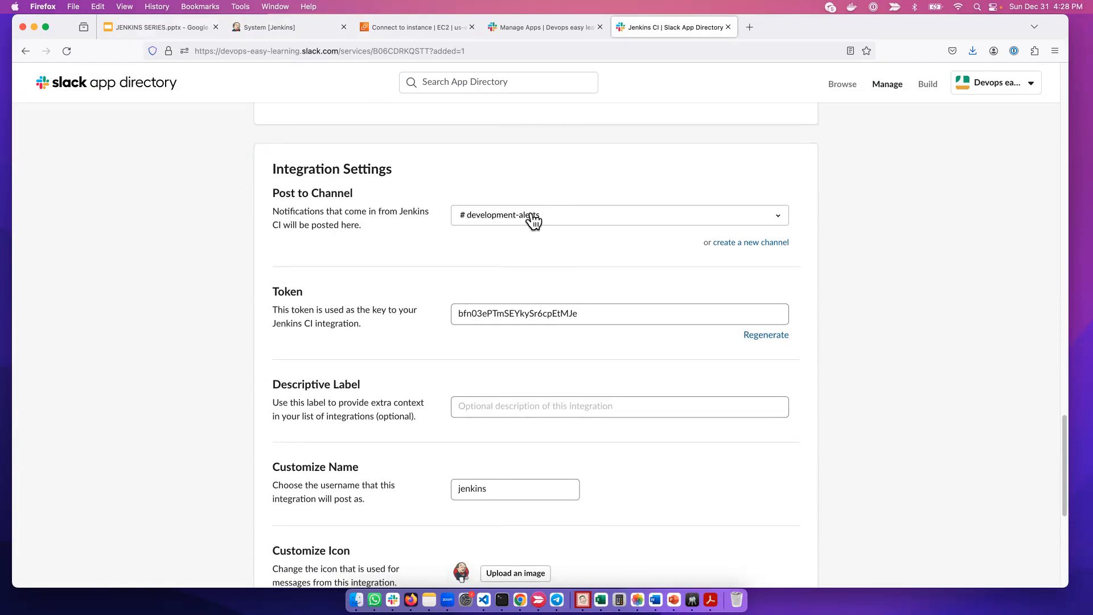
mouse_move(485, 233)
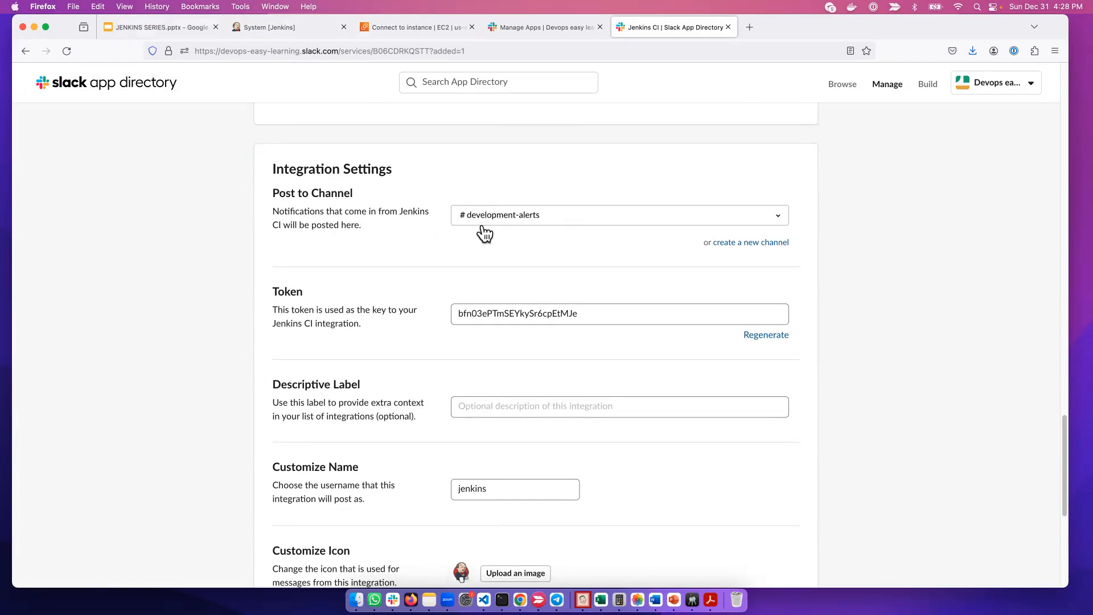
left_click(285, 28)
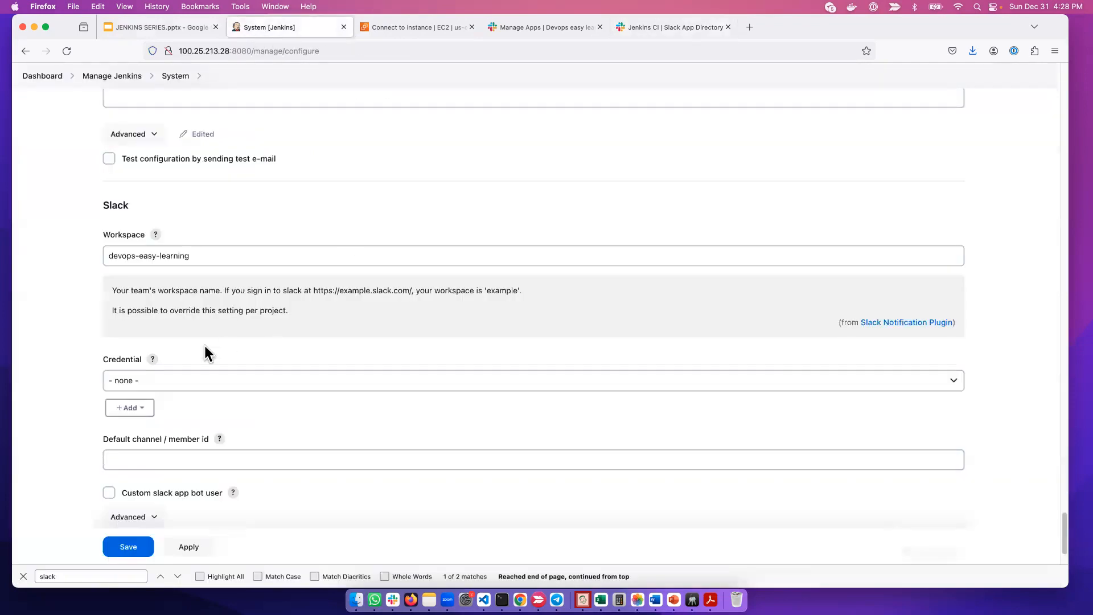
Enter development-alerts as the Slack default channel and scroll down to Credential.
type("sw")
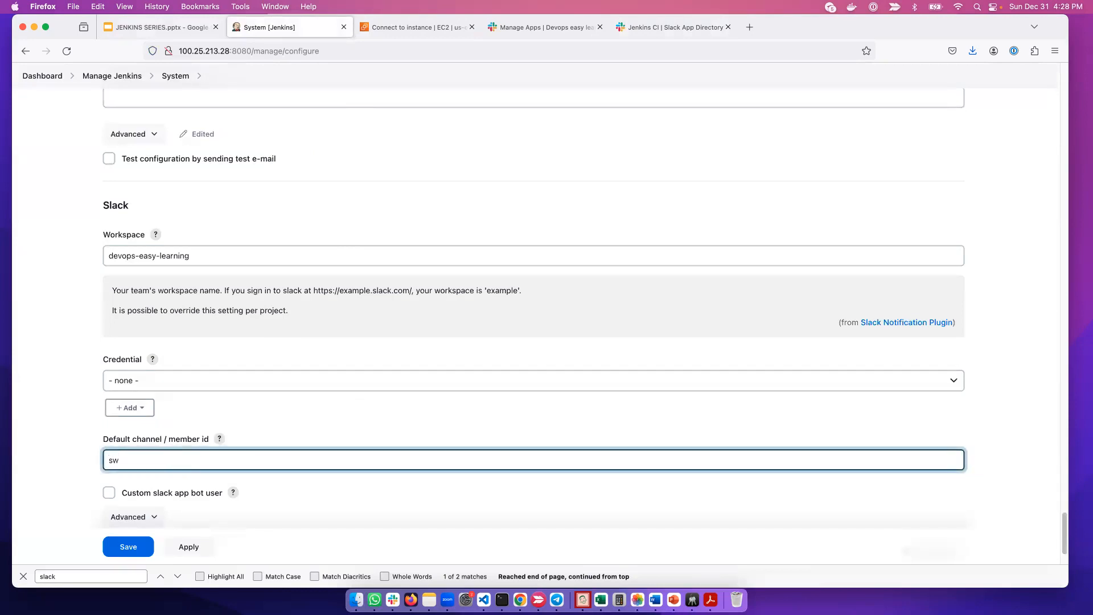
type("development")
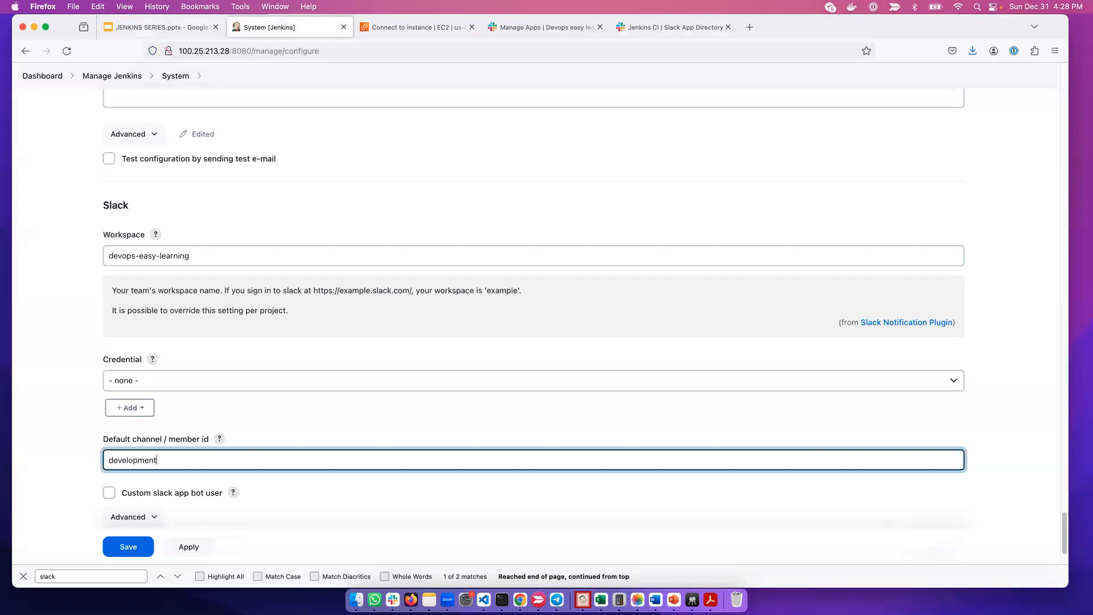
type("-ale")
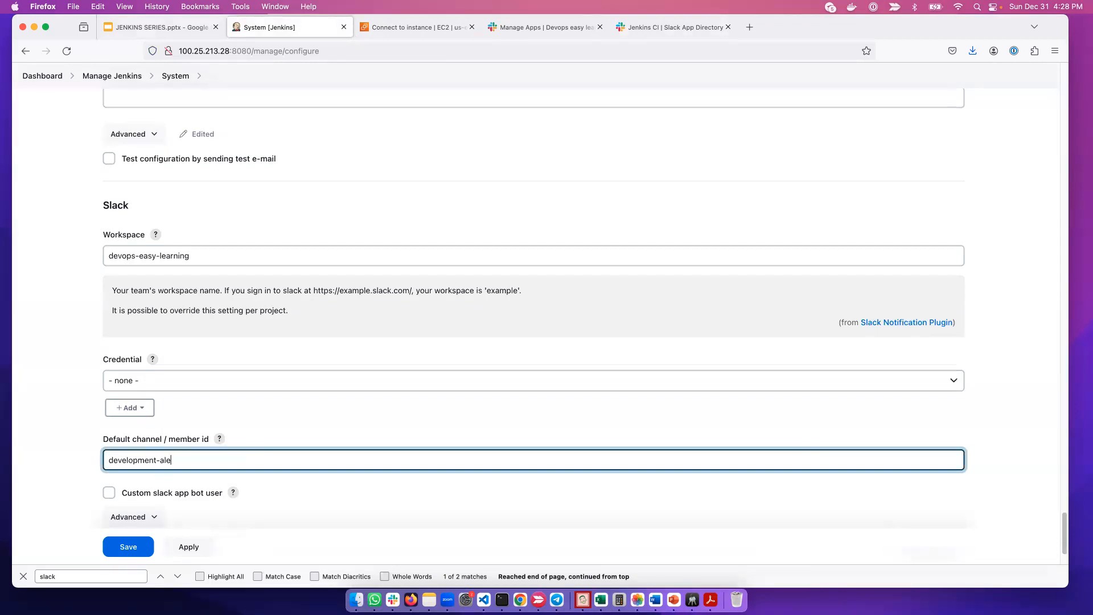
type("rts")
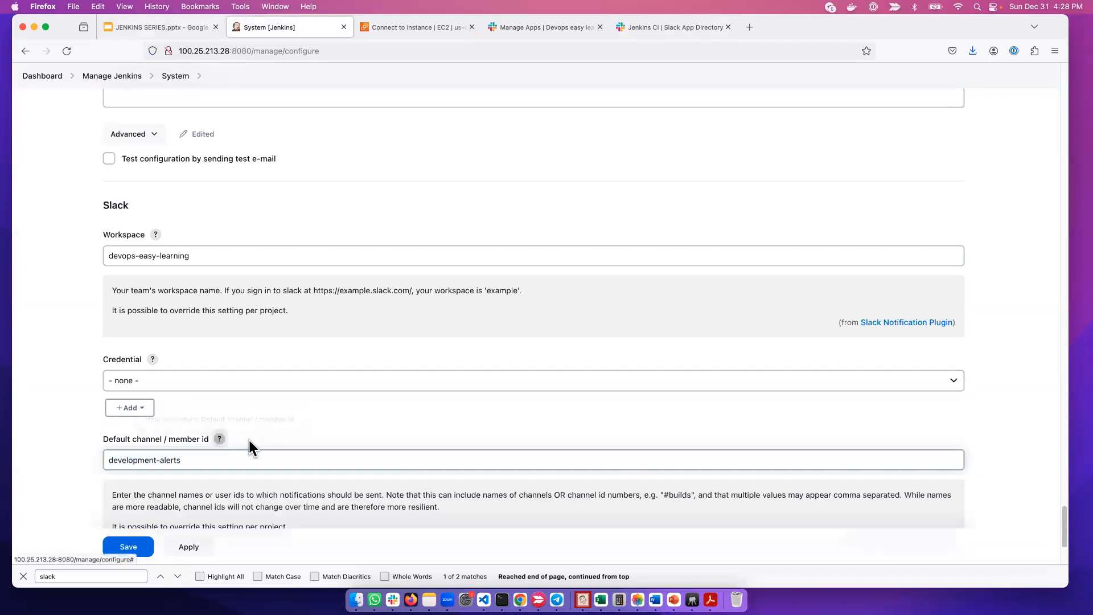
scroll("down", 3)
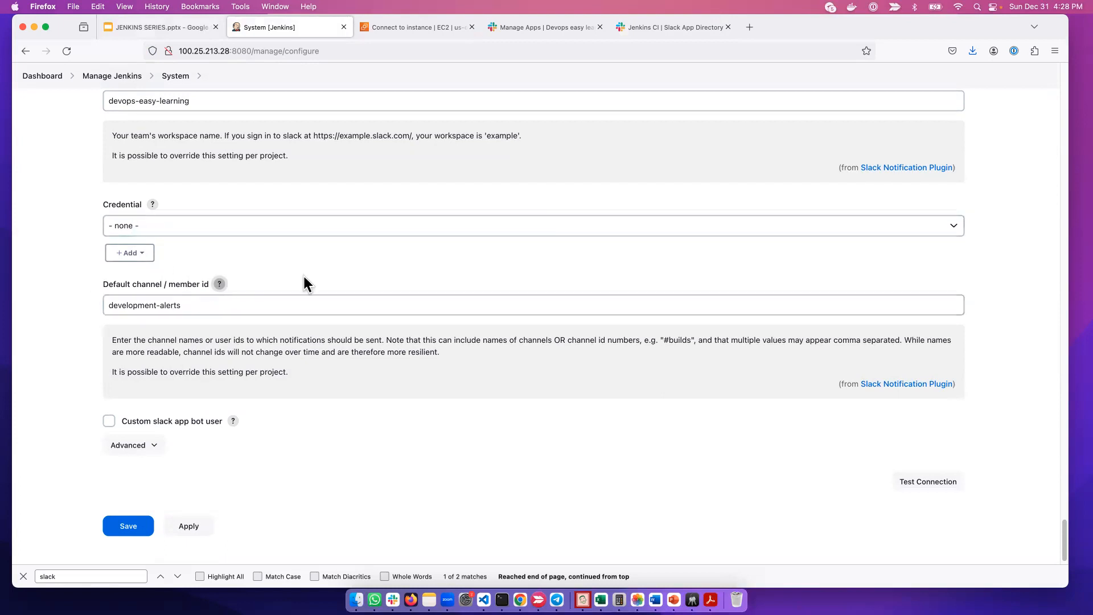
mouse_move(289, 394)
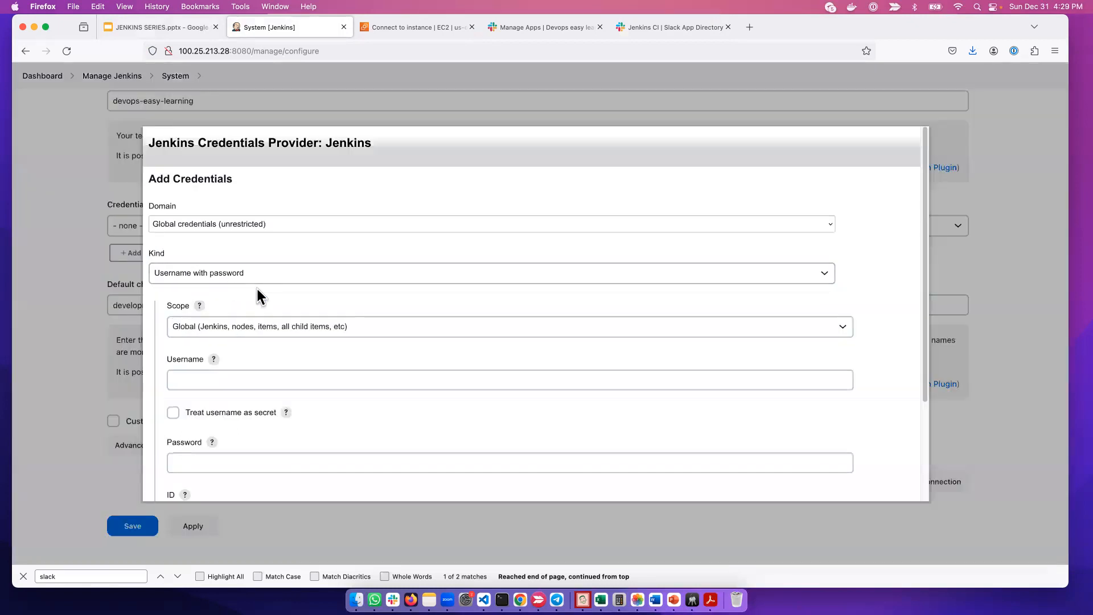
Set the new credential's kind to Secret text and copy the Slack integration token.
left_click(490, 223)
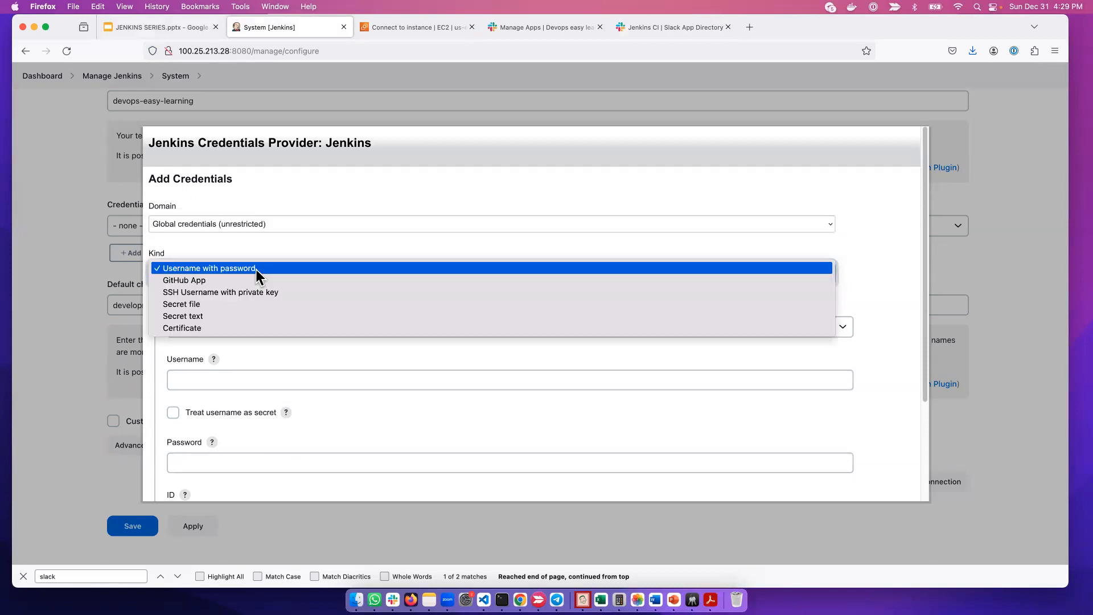
left_click(183, 316)
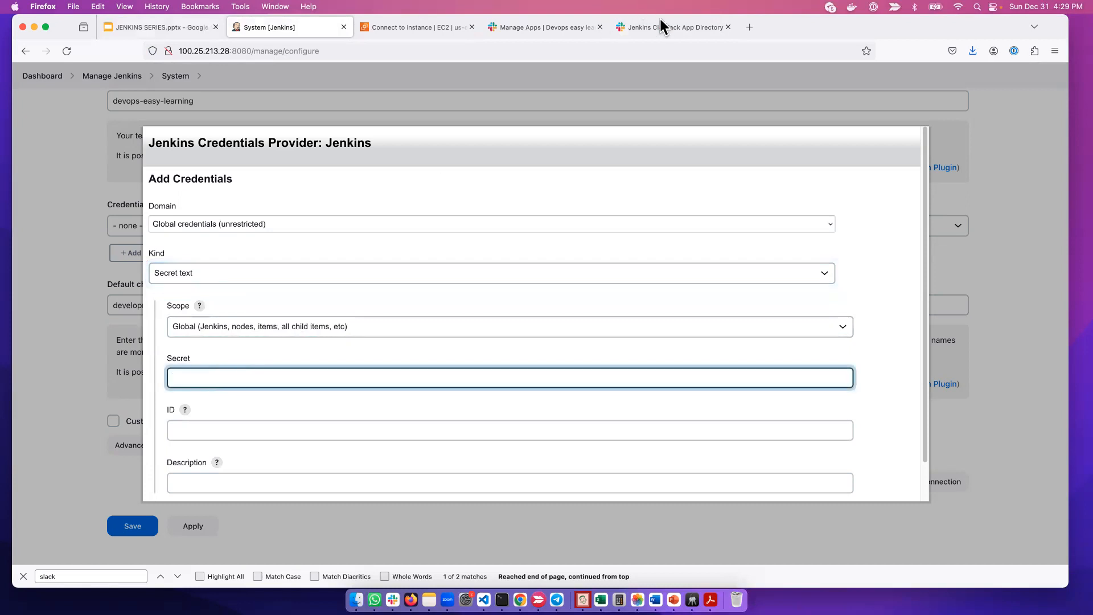
left_click(671, 26)
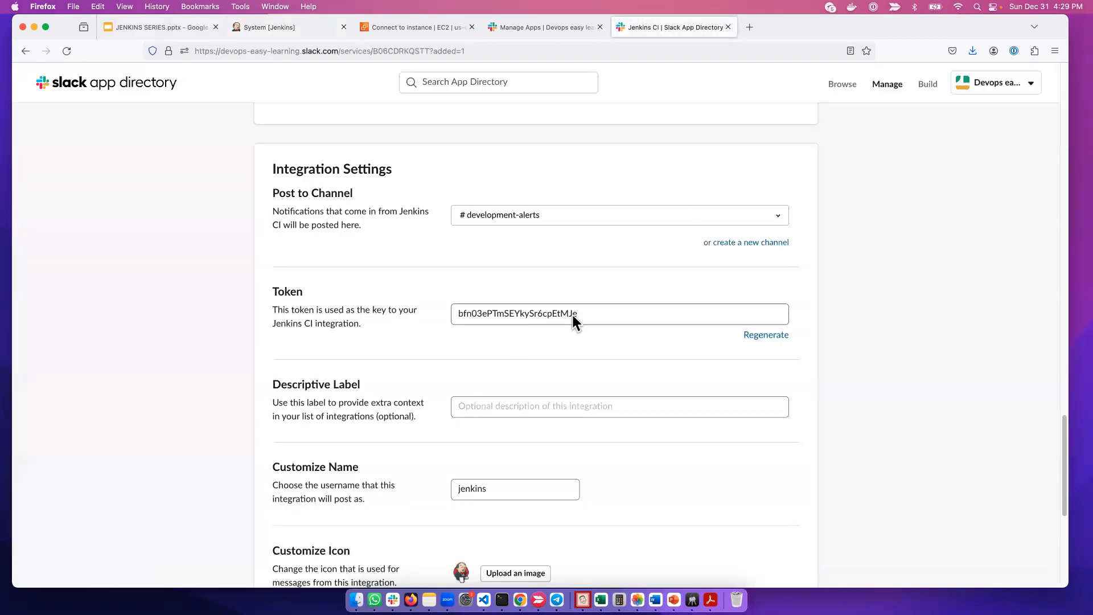
triple_click(572, 313)
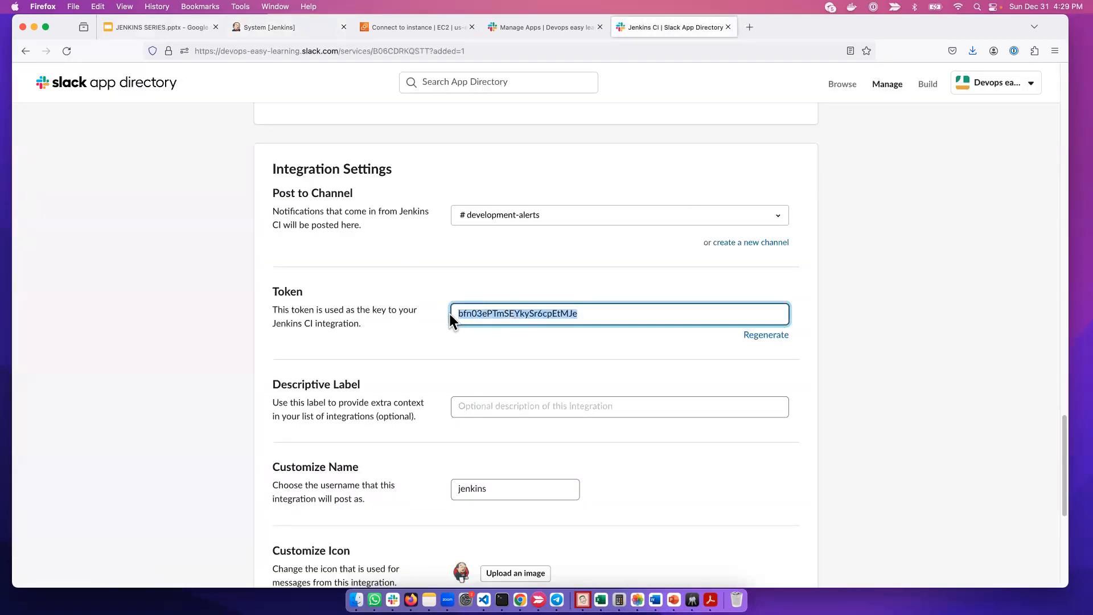
scroll("down", 3)
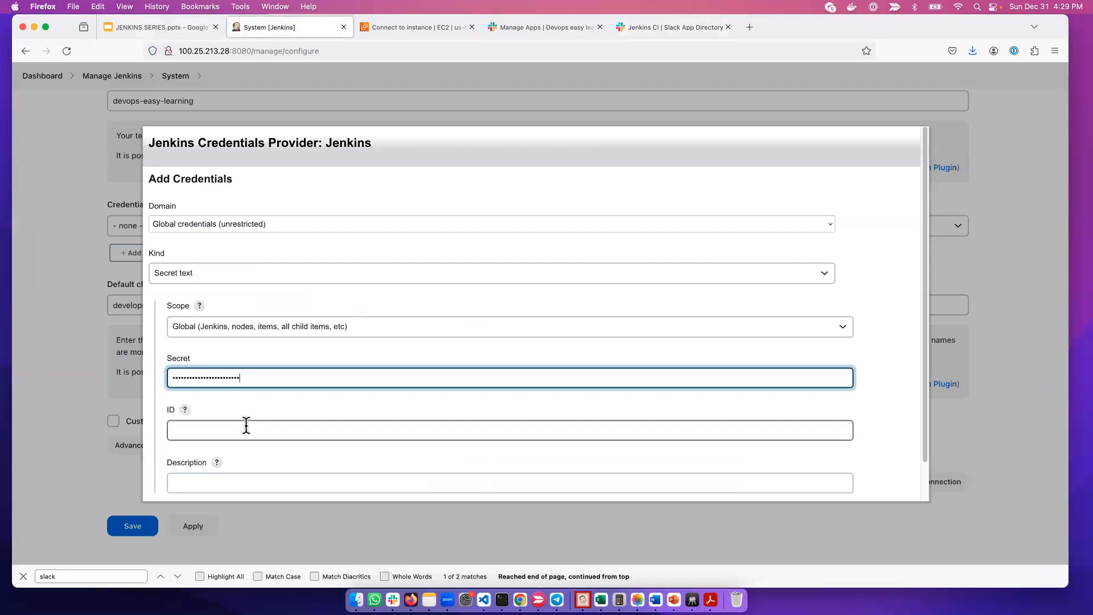
Give the secret-text credential ID 'slack' and description 'slack', then add it.
type("slac")
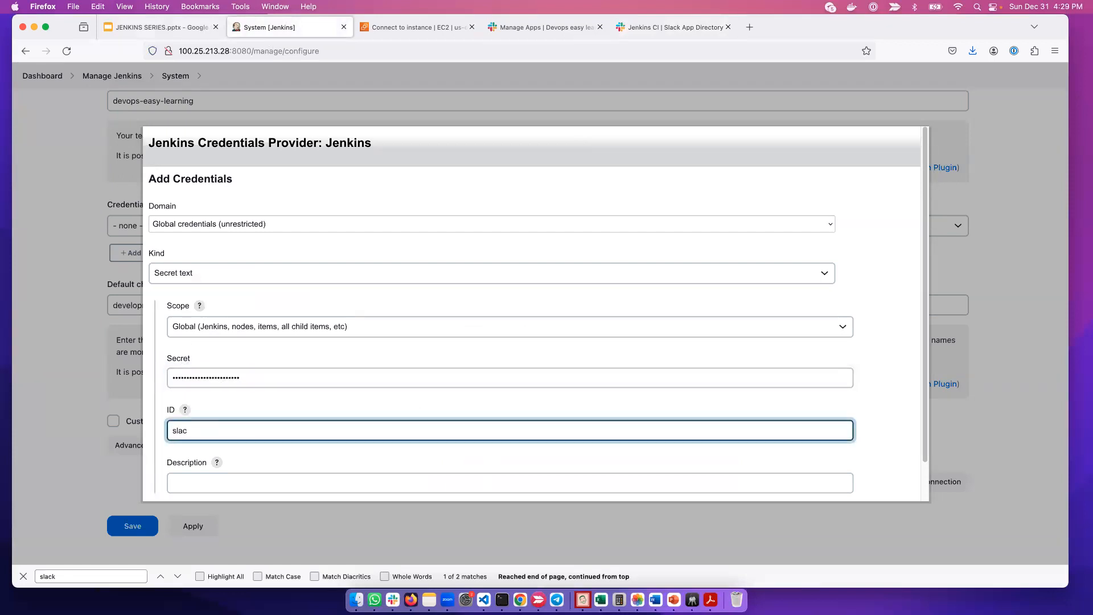
type("k")
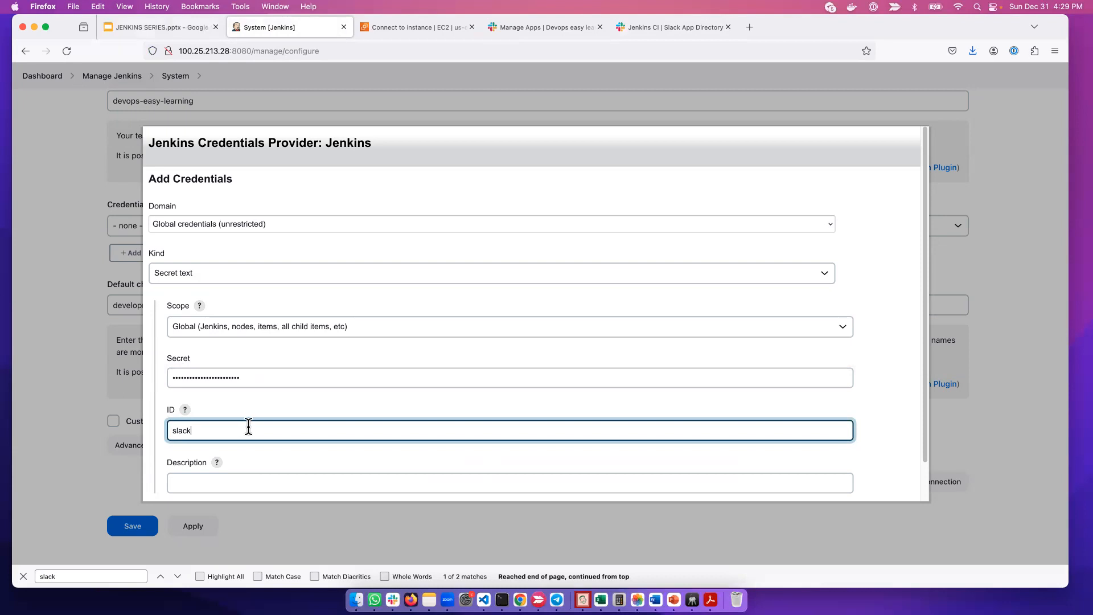
left_click(509, 482)
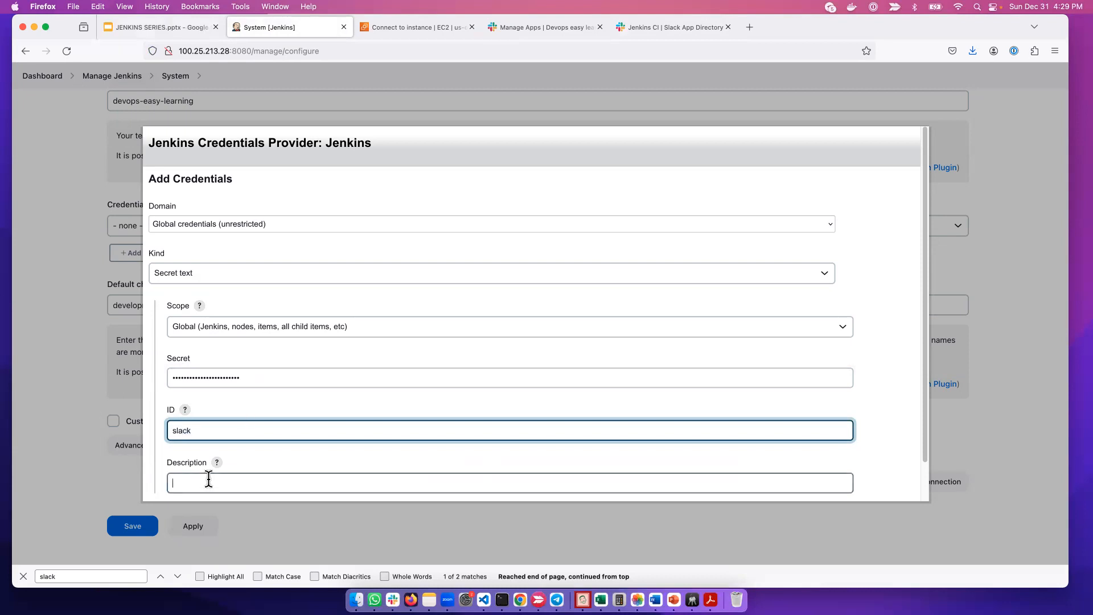
type("slack")
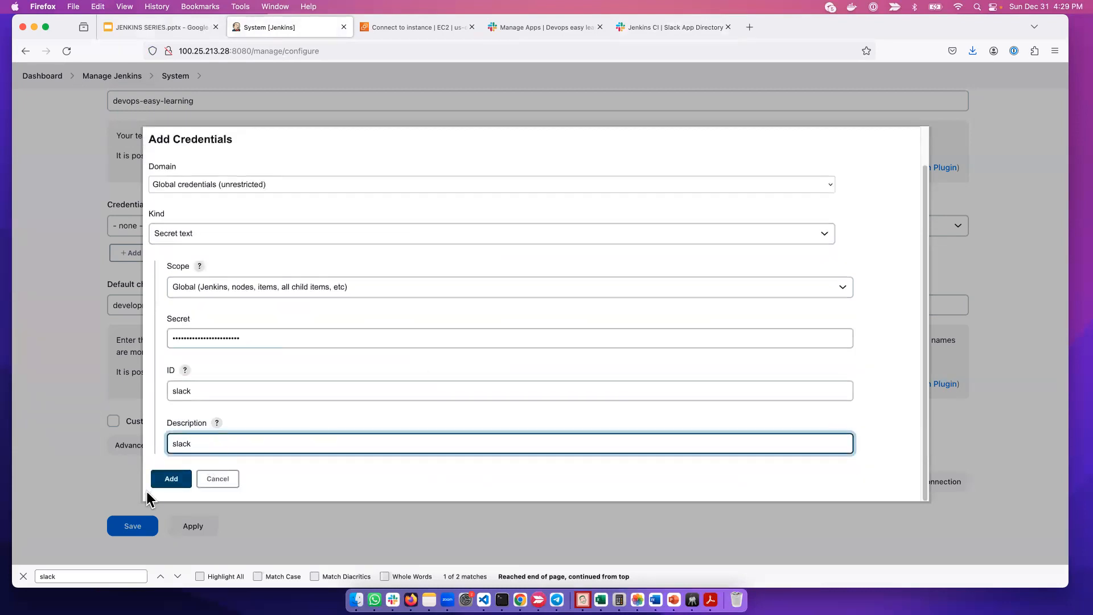
left_click(171, 478)
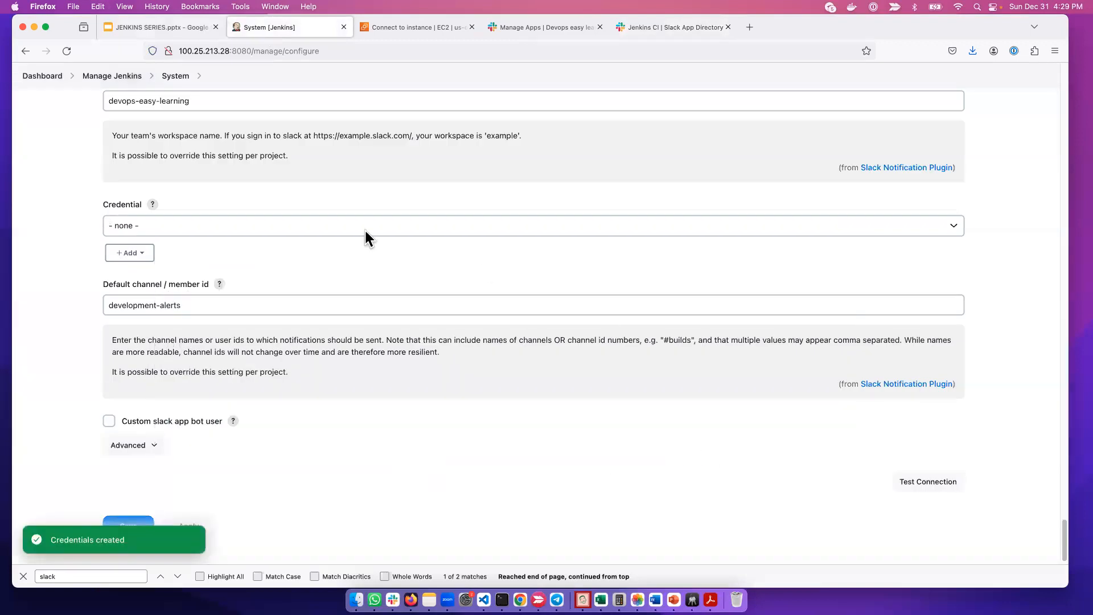
Pick 'slack' as the Slack credential and send a test notification to development-alerts.
left_click(533, 225)
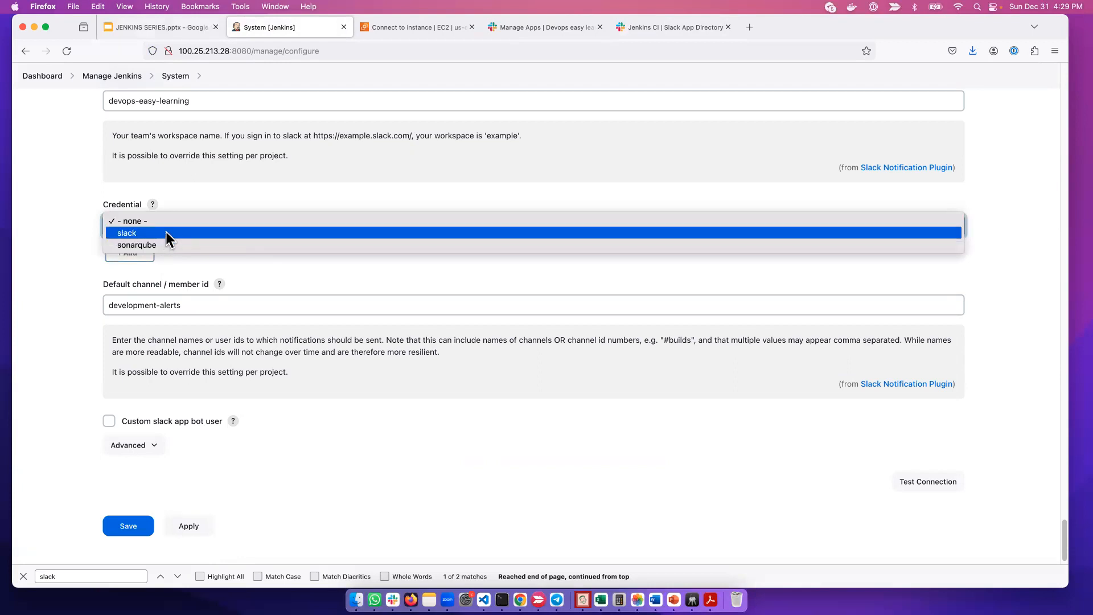
left_click(127, 233)
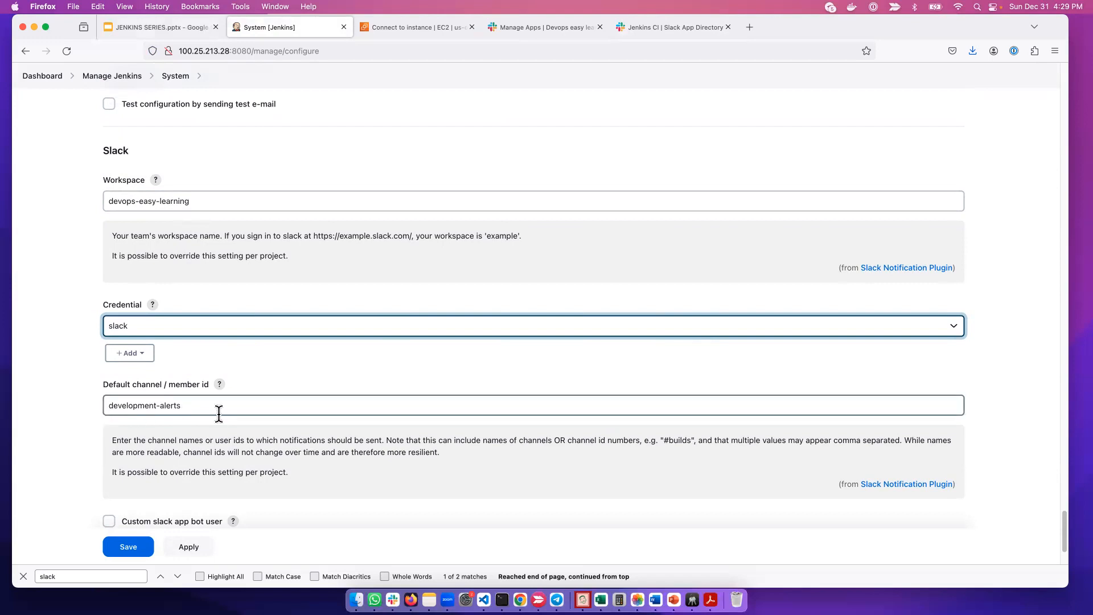
scroll("down", 3)
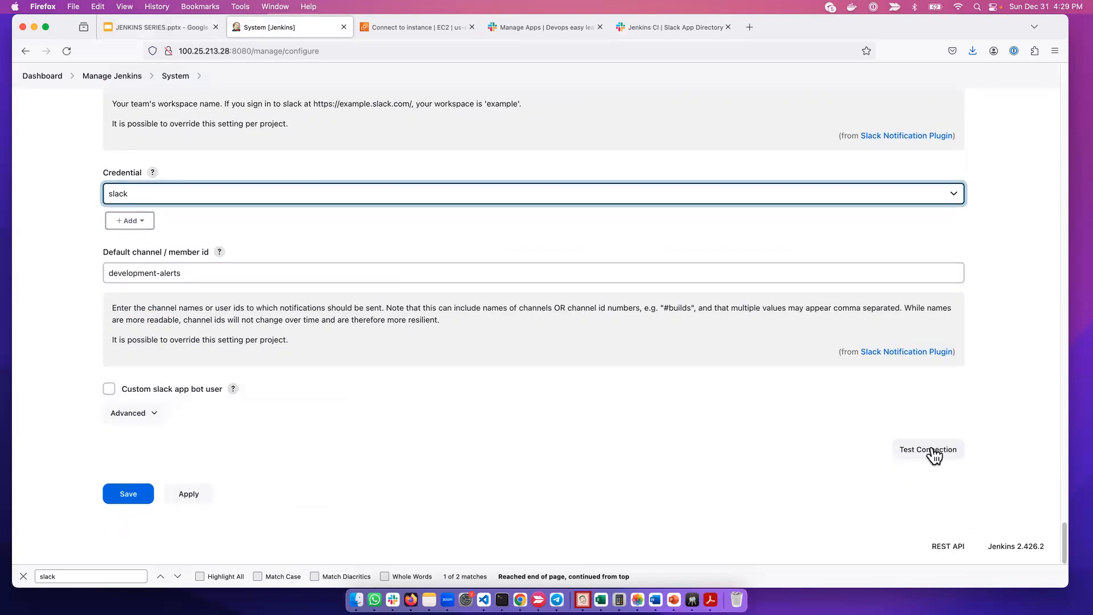
left_click(927, 450)
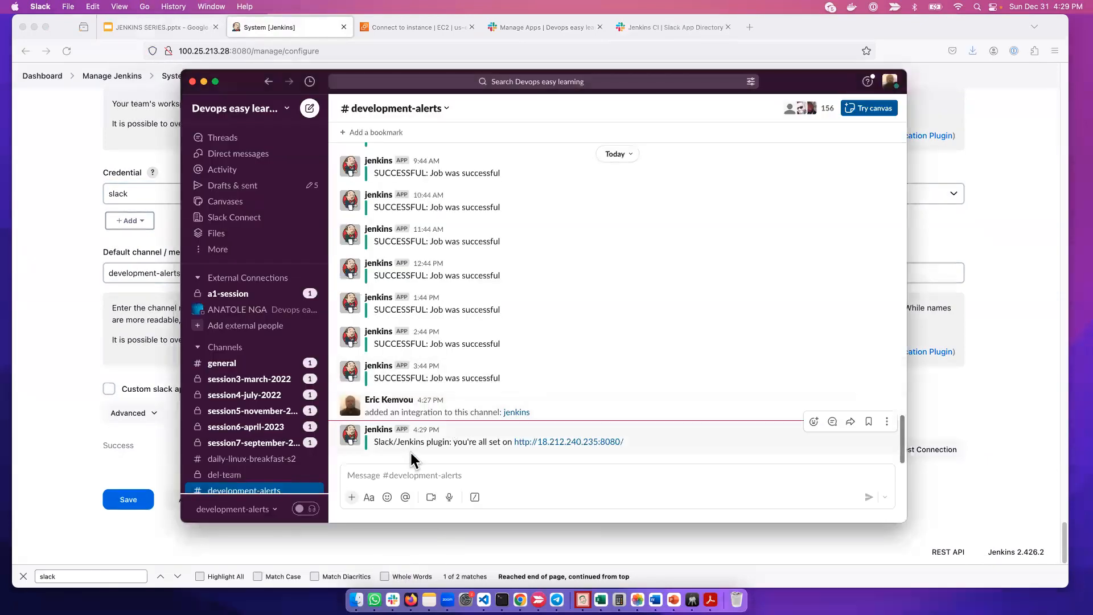
mouse_move(463, 460)
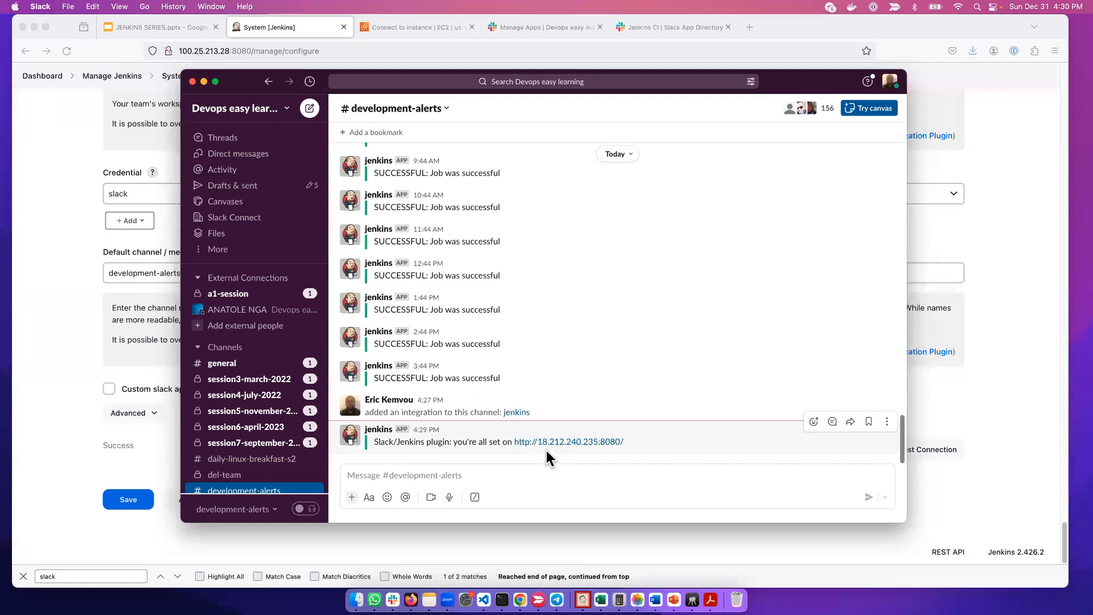
mouse_move(624, 453)
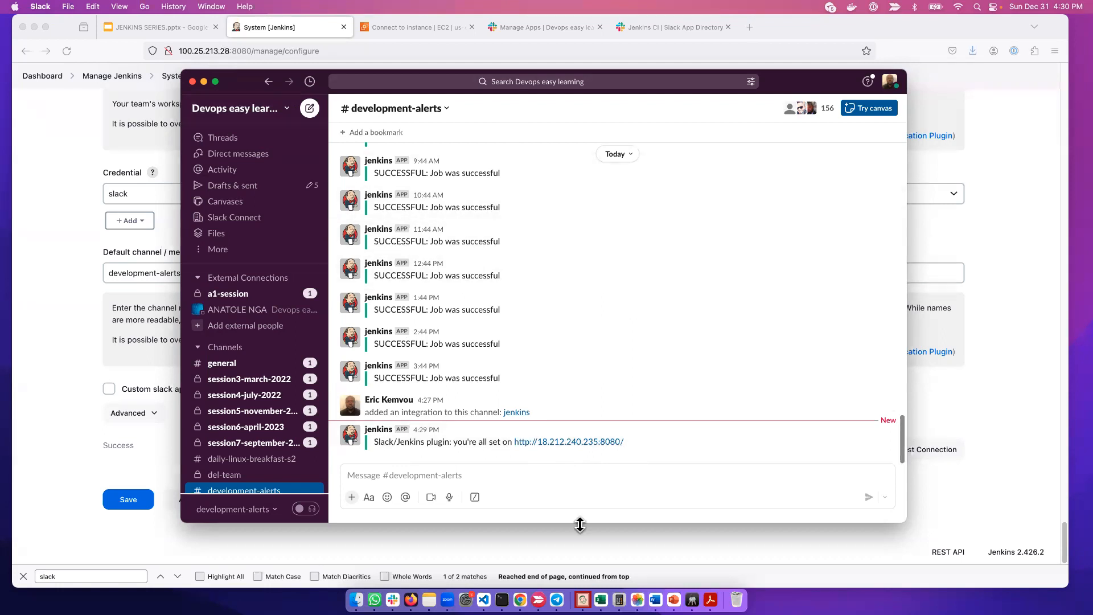
mouse_move(568, 441)
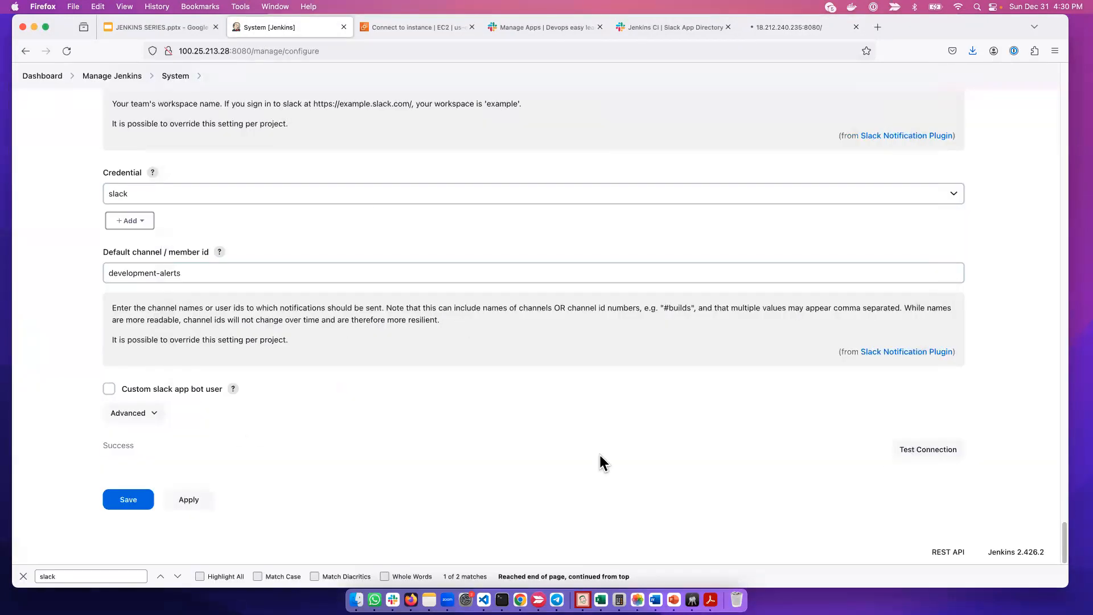
mouse_move(440, 472)
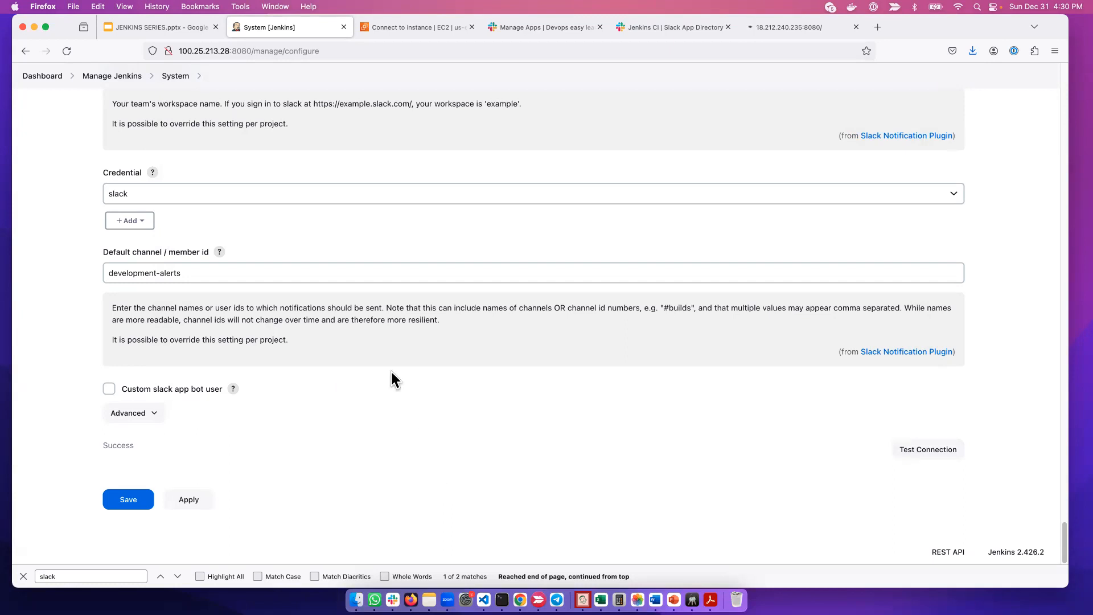
mouse_move(376, 373)
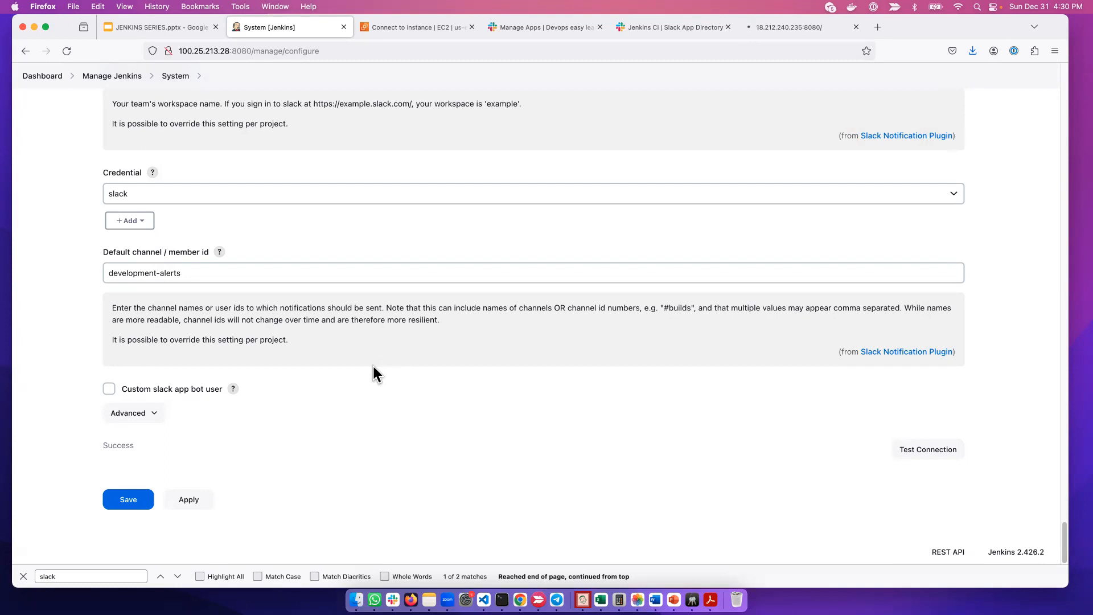
mouse_move(350, 369)
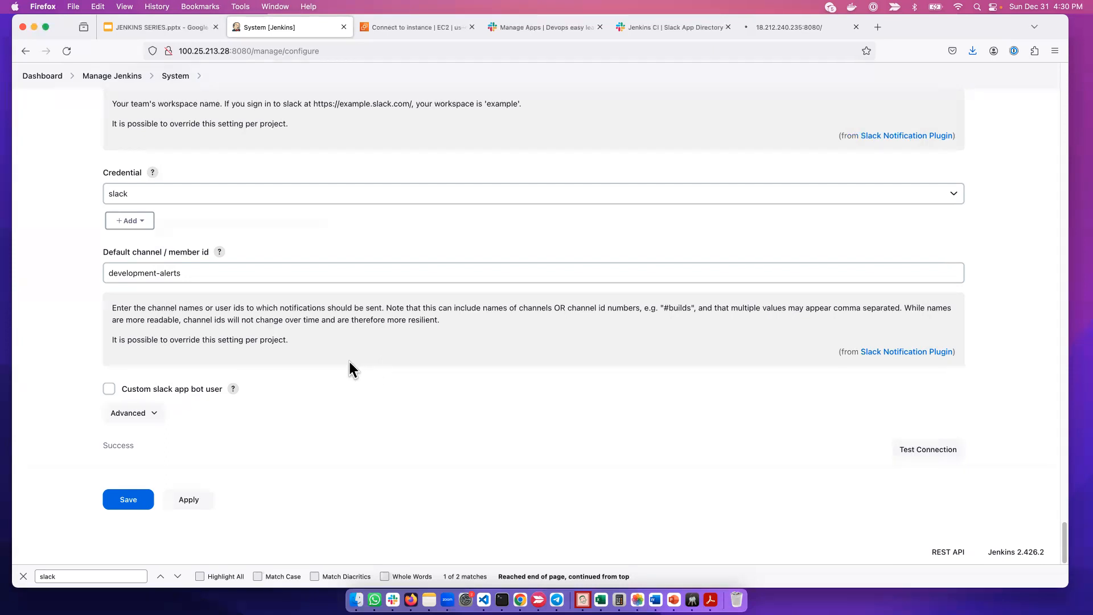